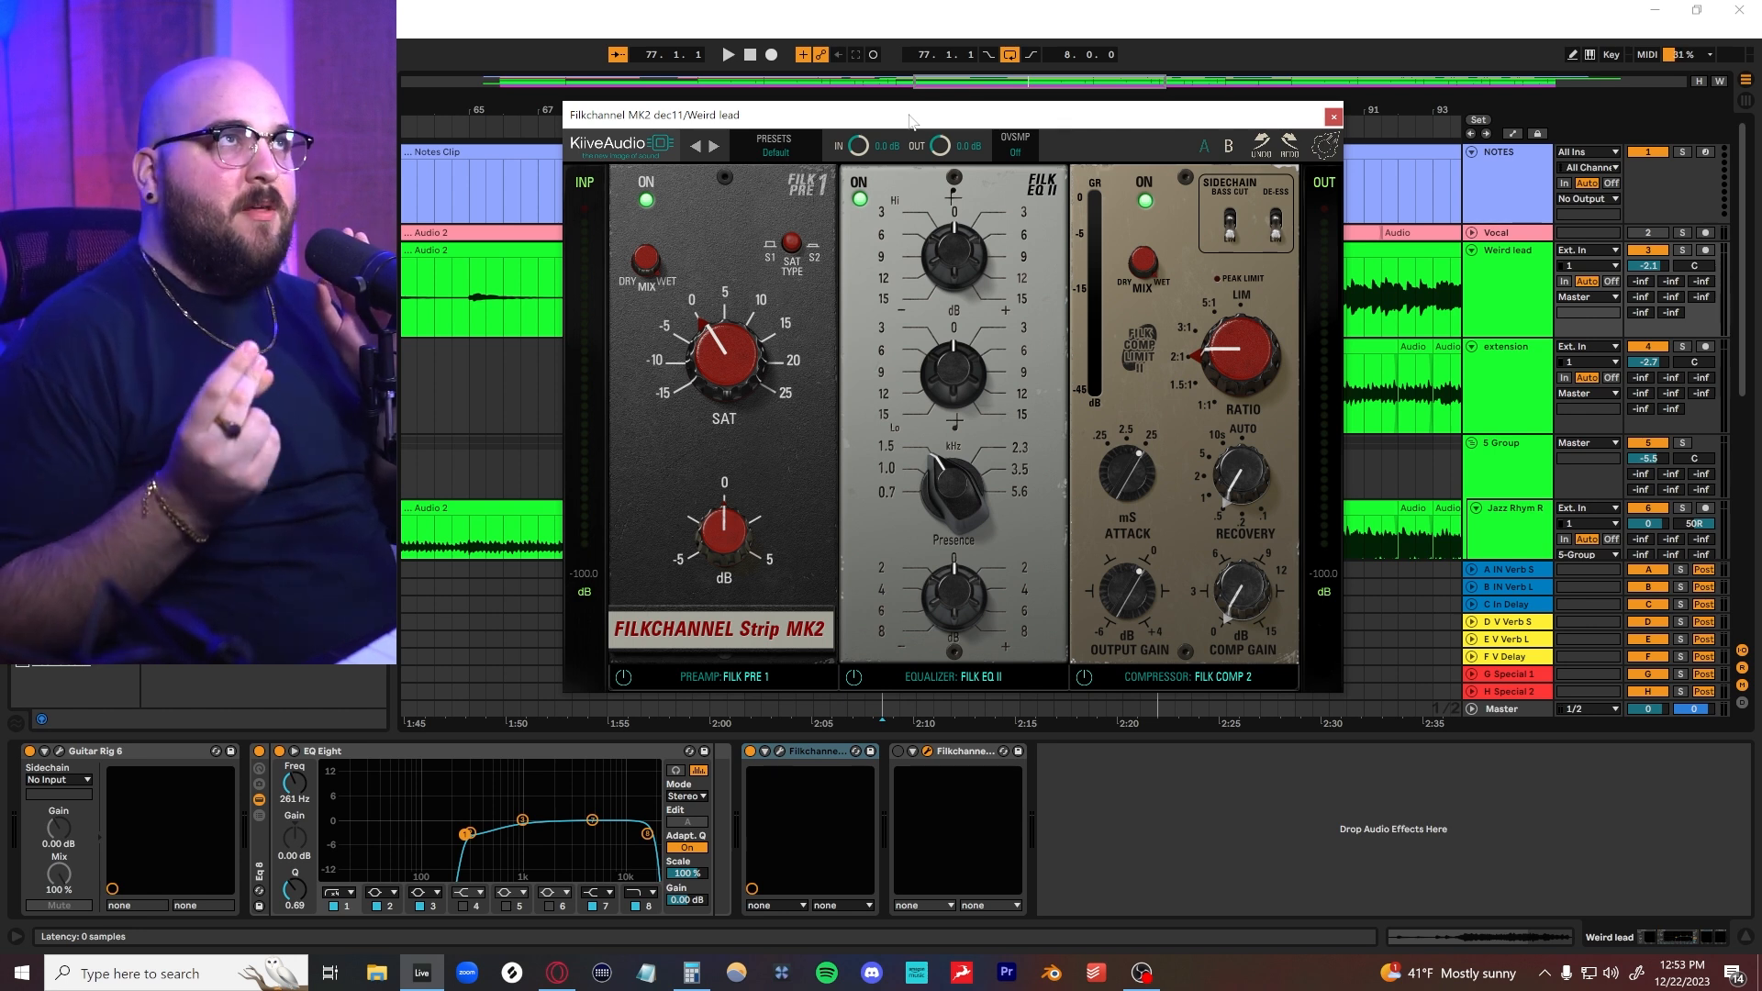
- Compare the Filk Pre 2 preamp model against Filk Pre 1 and return to Filk Pre 1
drag(911, 114, 910, 123)
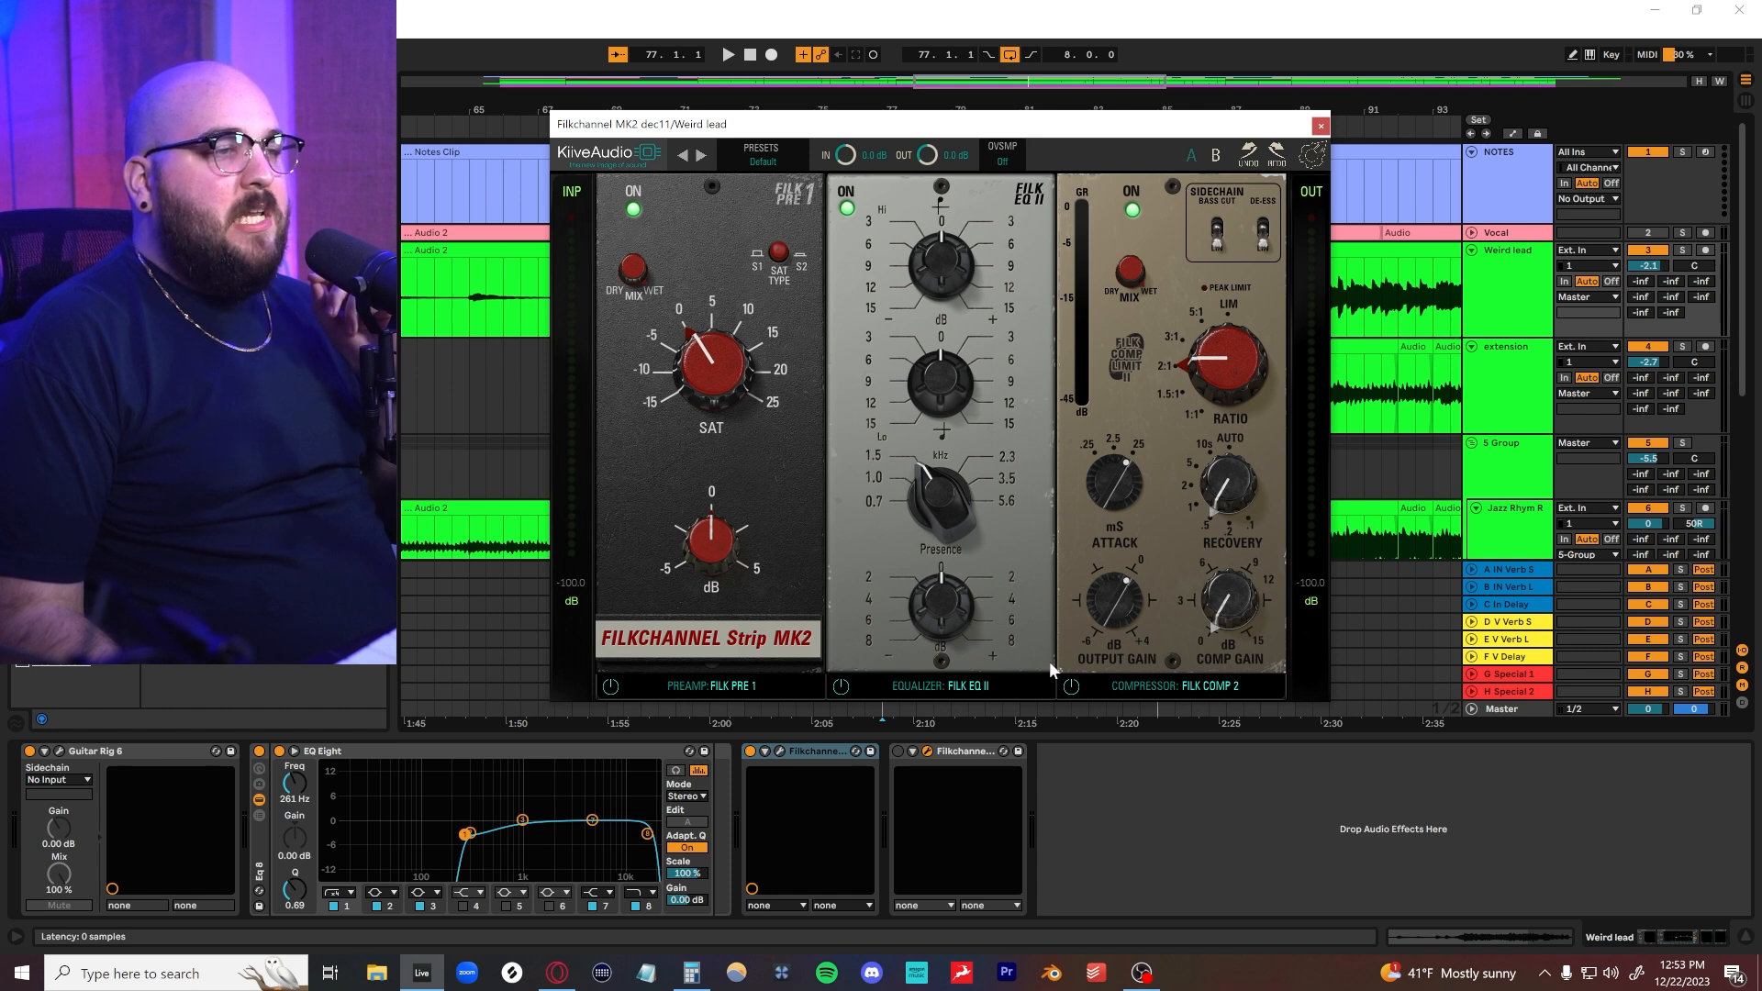
click(940, 685)
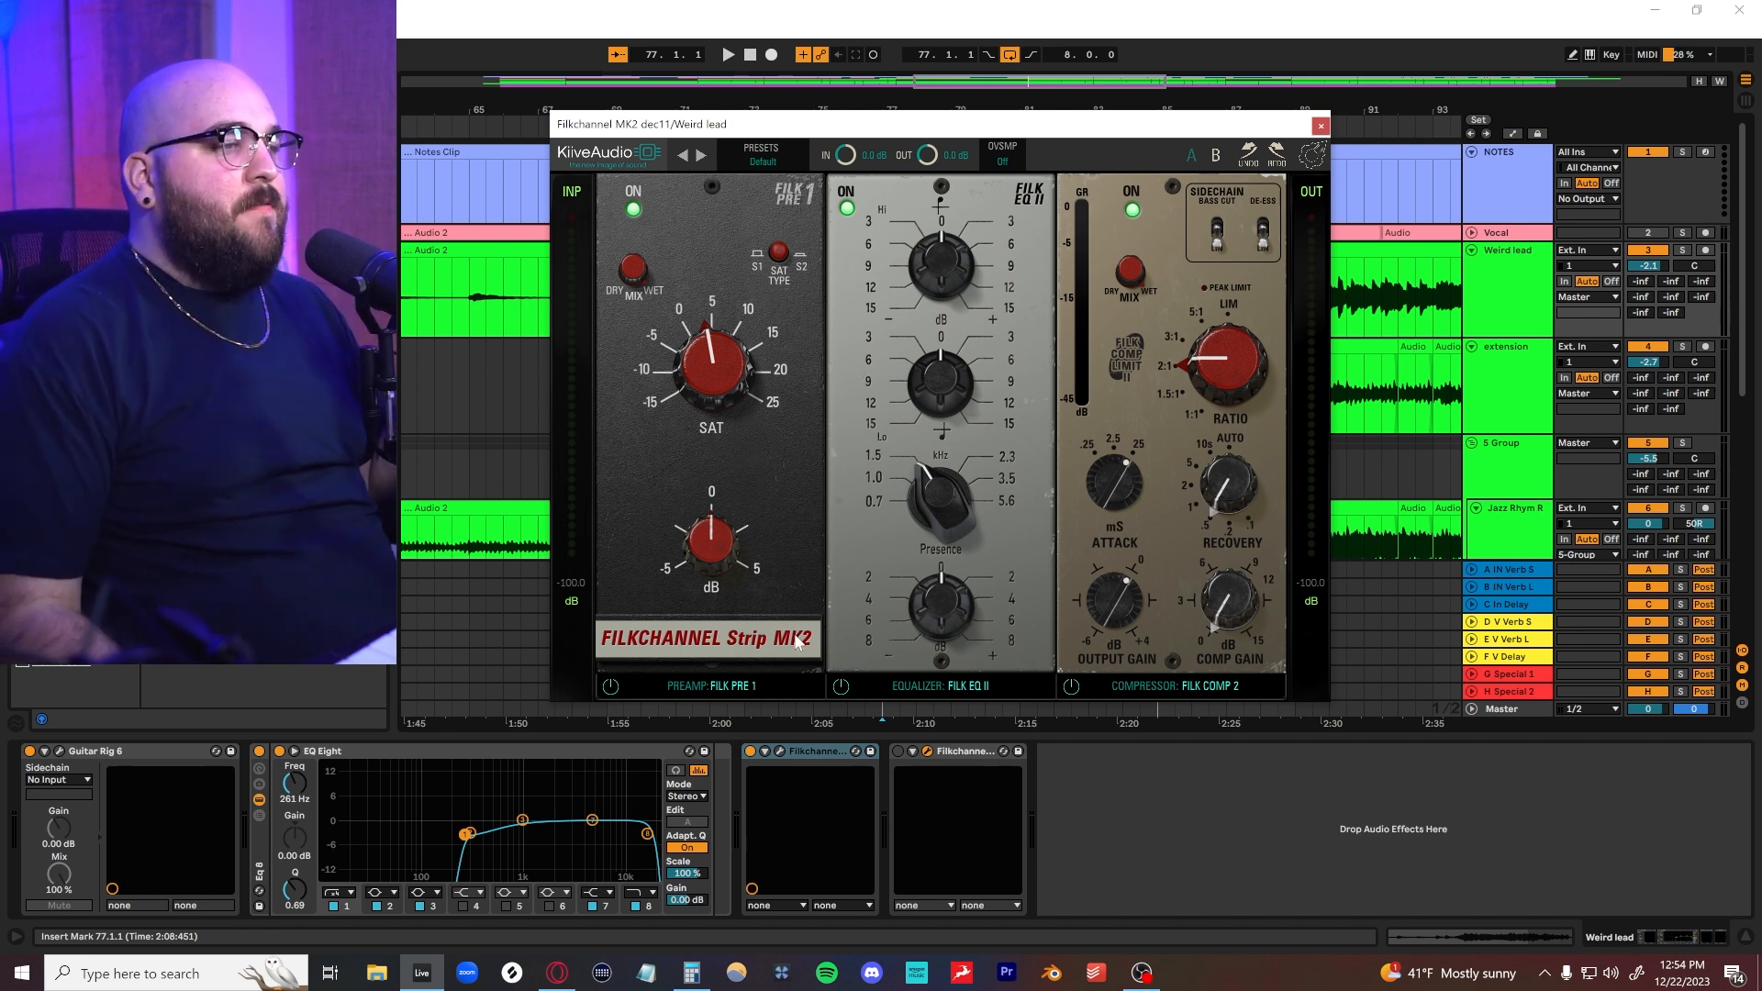
click(710, 684)
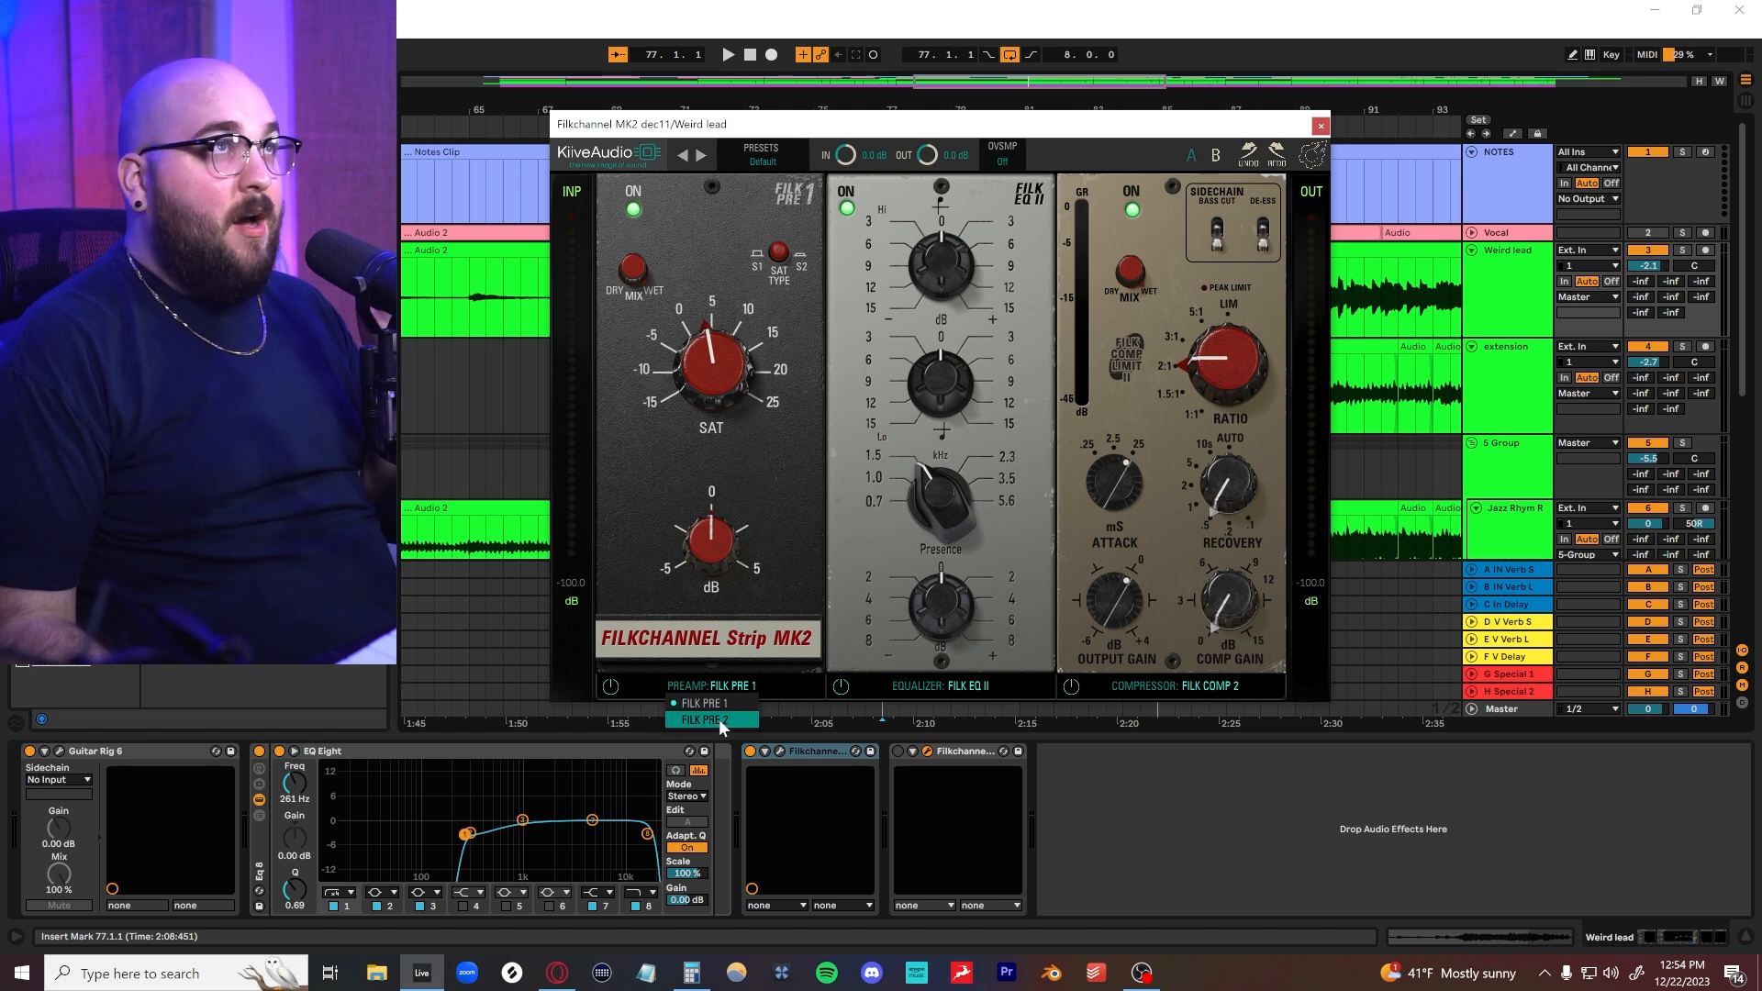
click(705, 720)
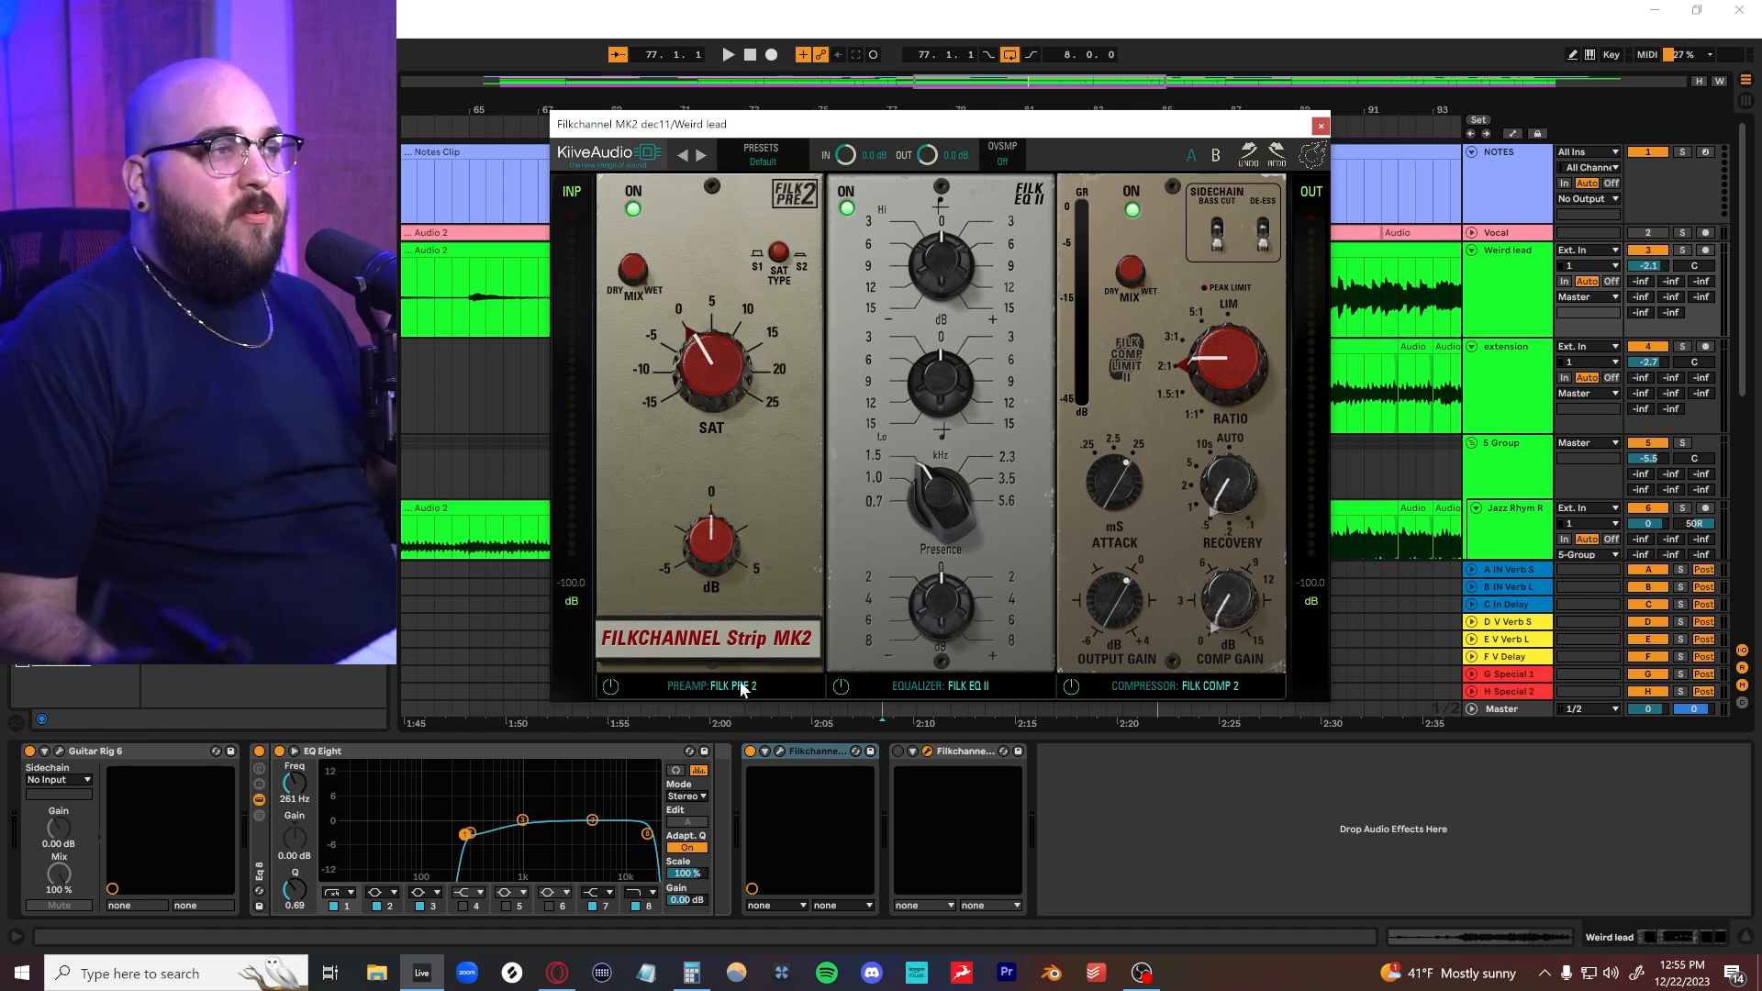
click(710, 684)
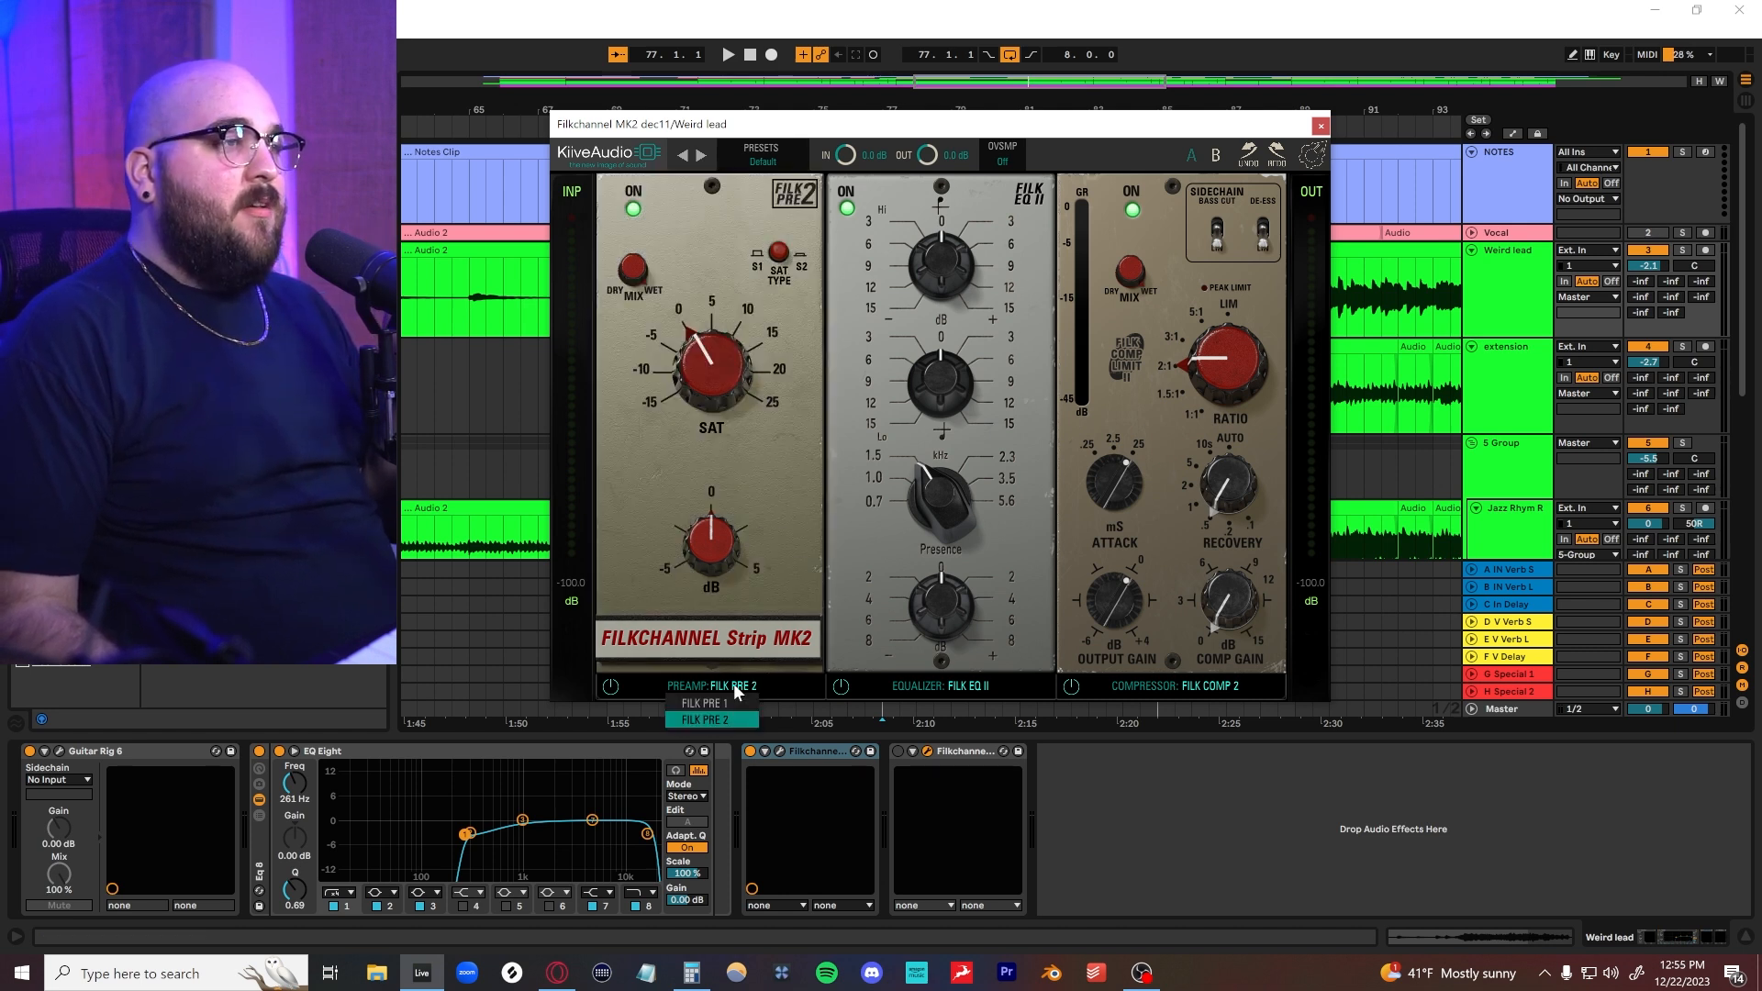
click(708, 701)
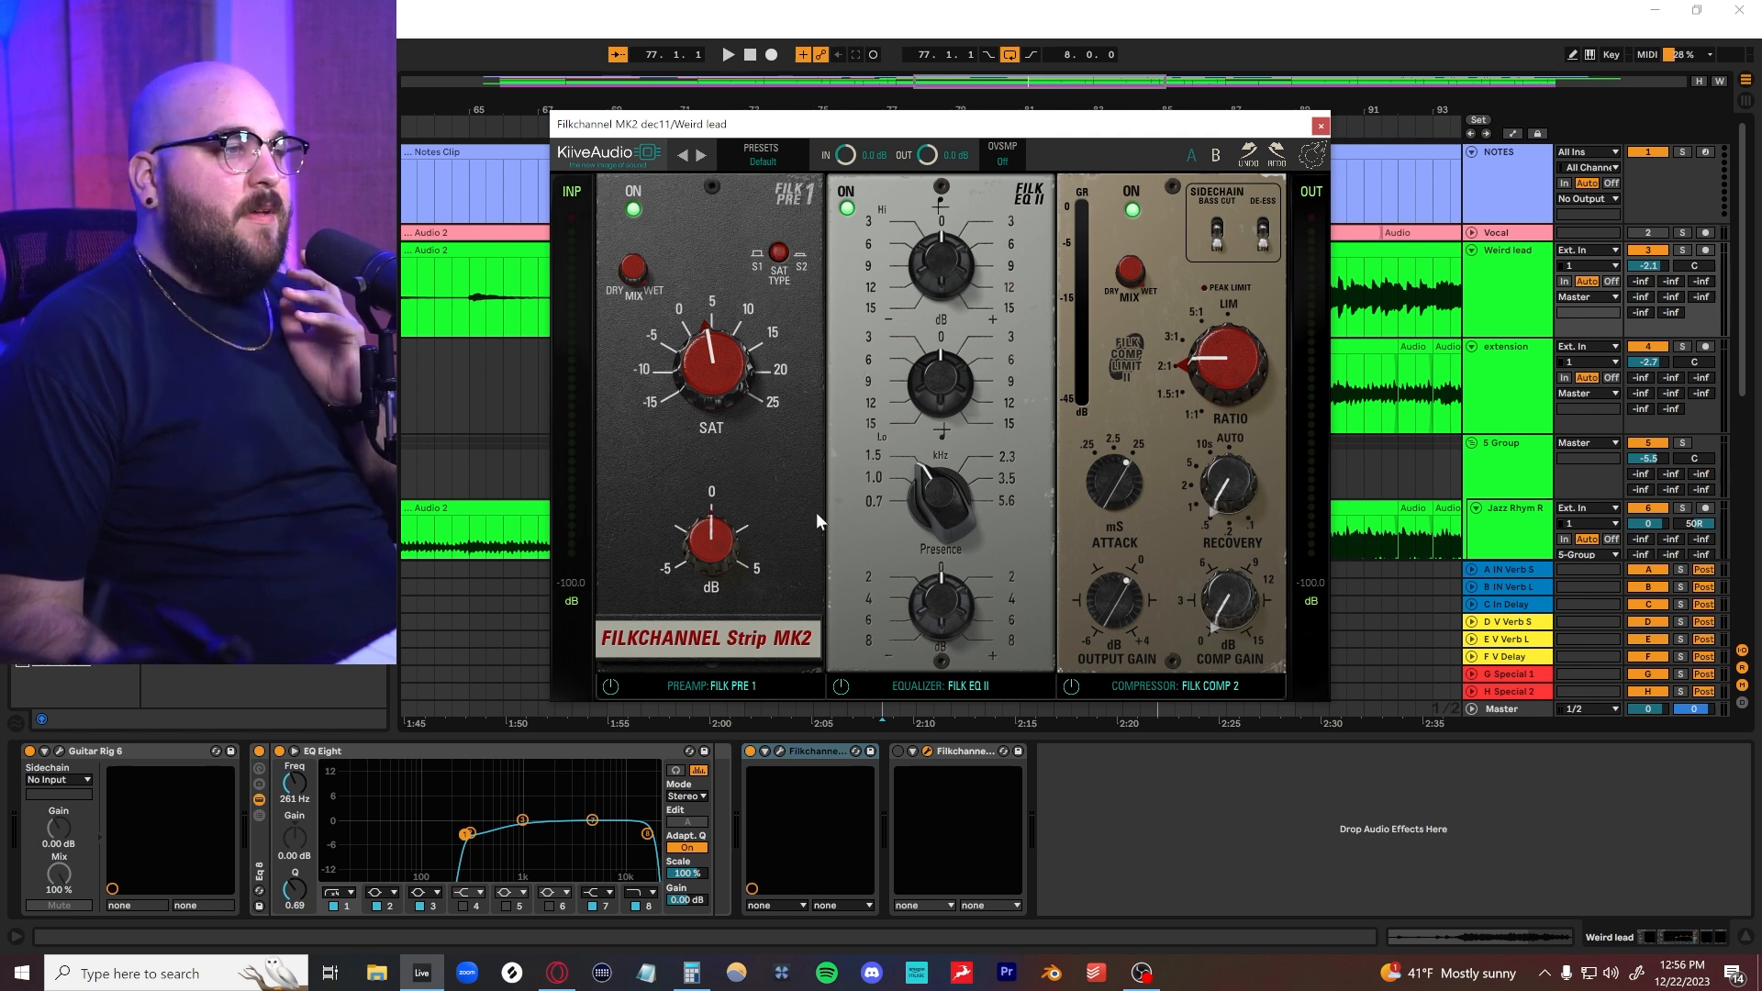
click(710, 684)
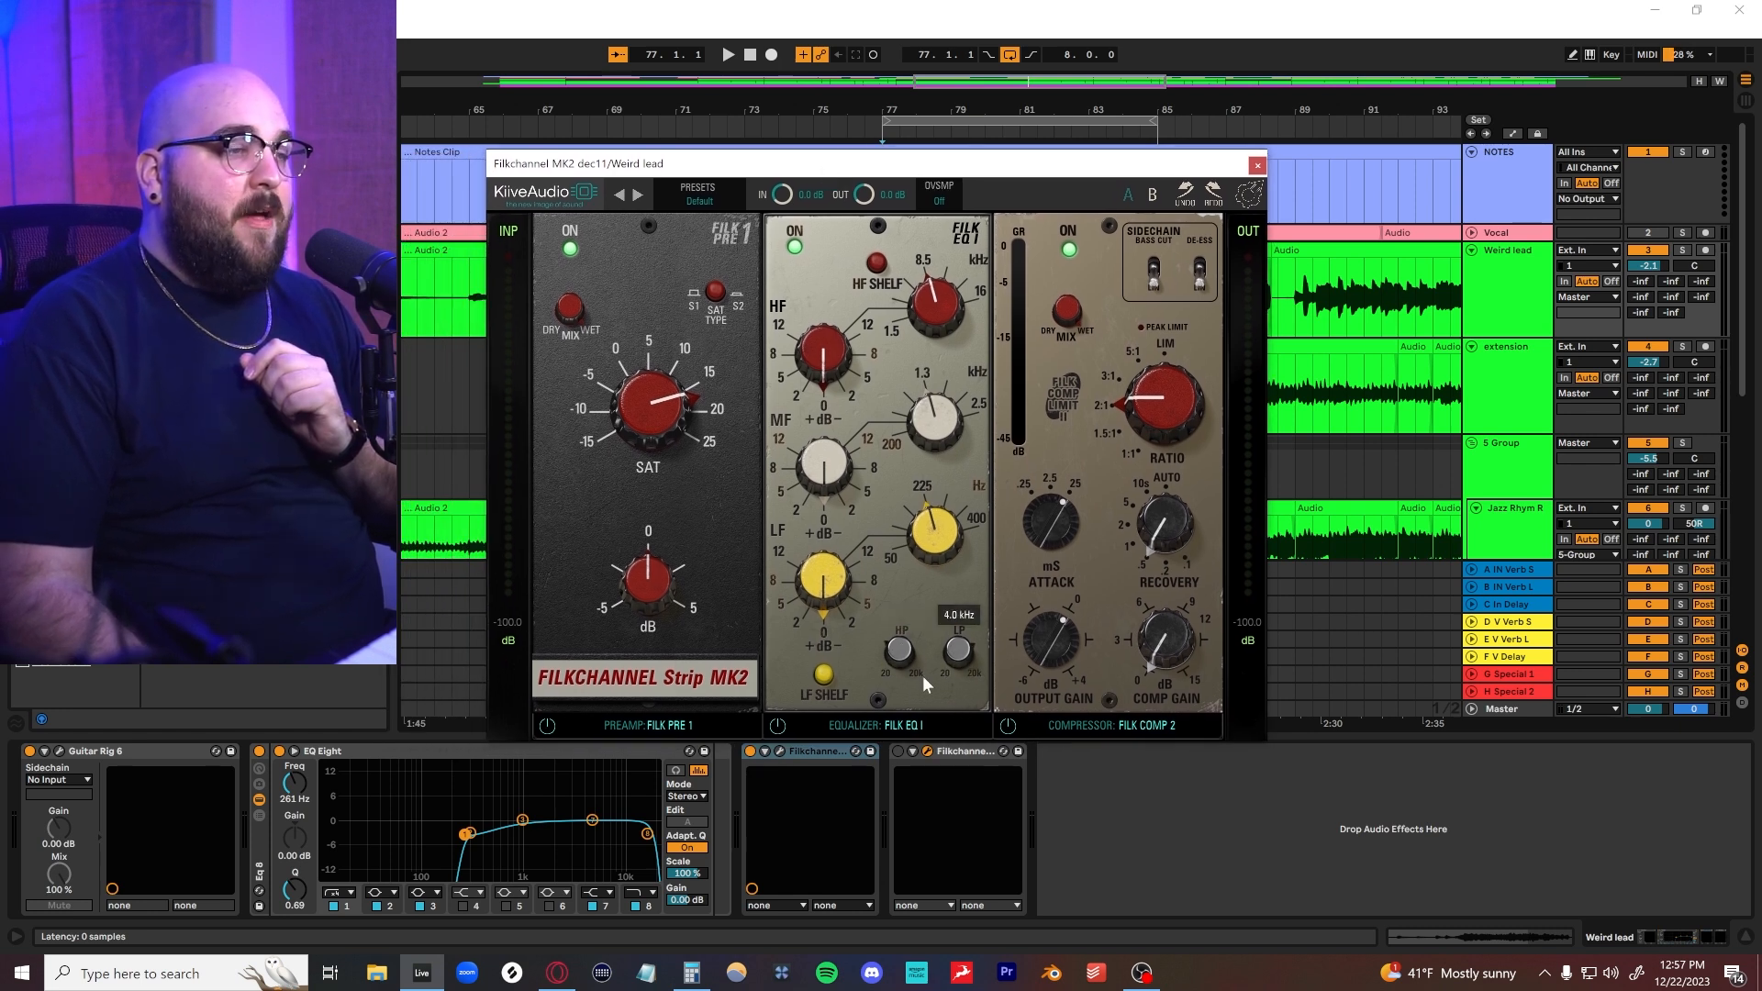
- Boost the LF band to about 2.76 dB and cut the MF band to about -3.60 dB on Filk EQ I
drag(826, 584, 826, 573)
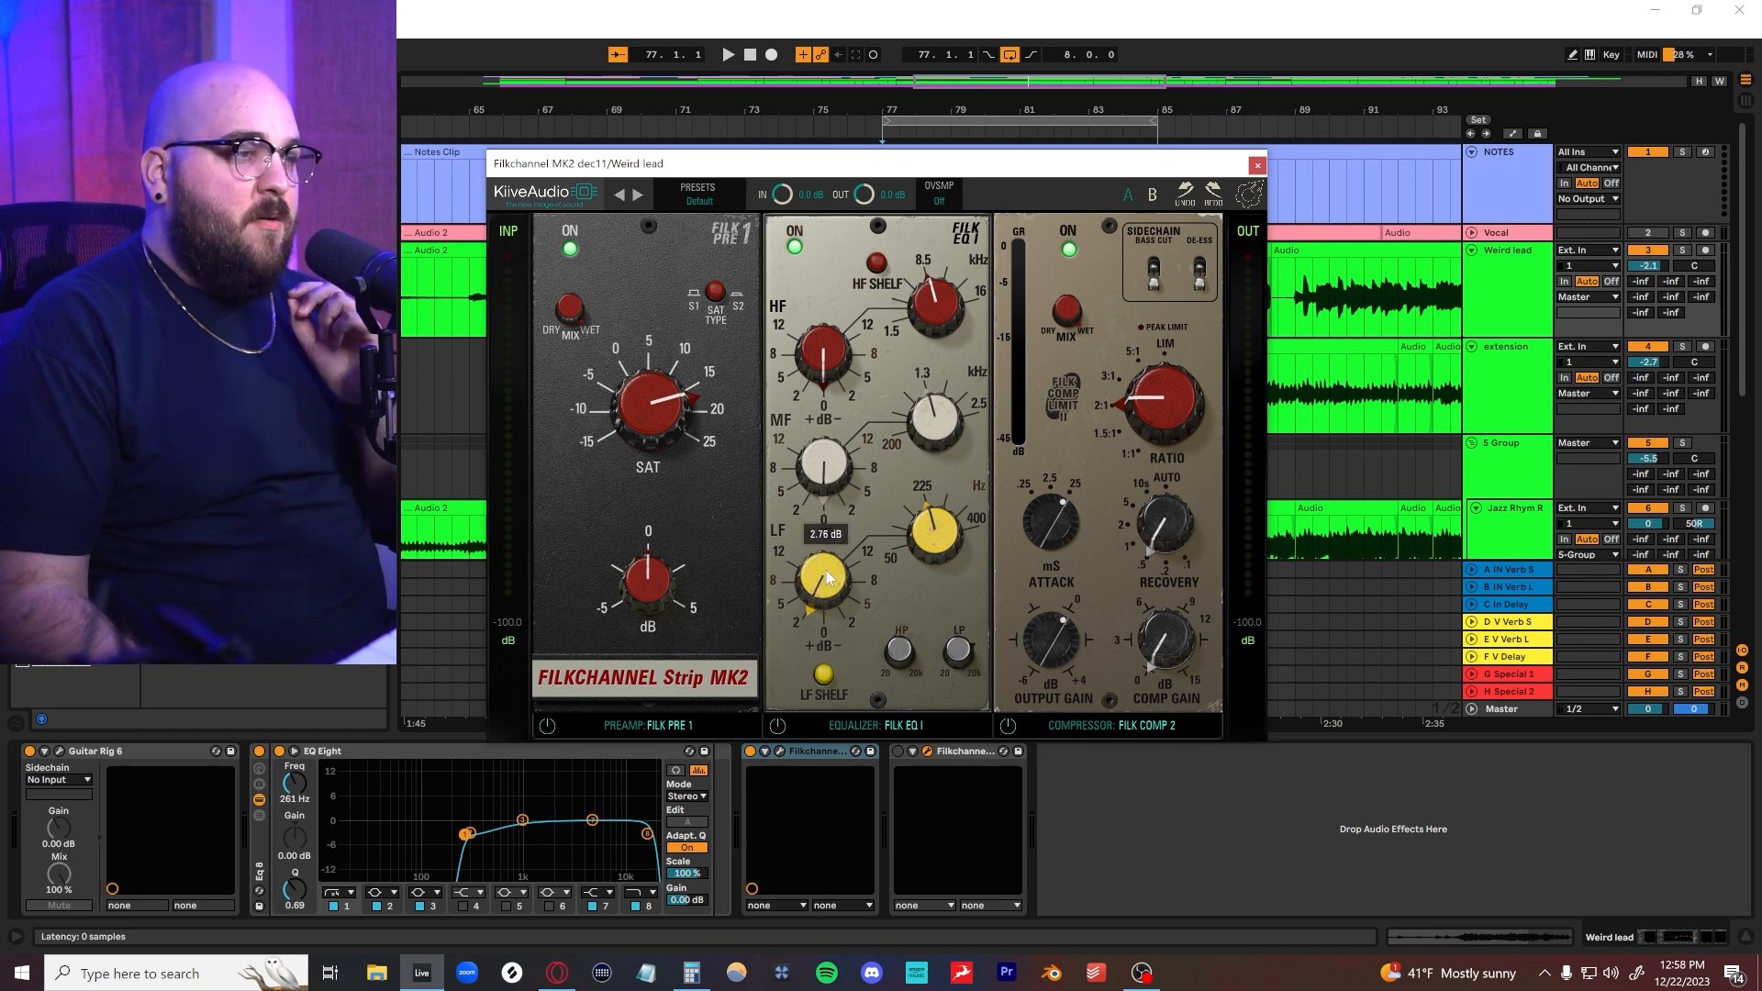
drag(821, 472, 848, 539)
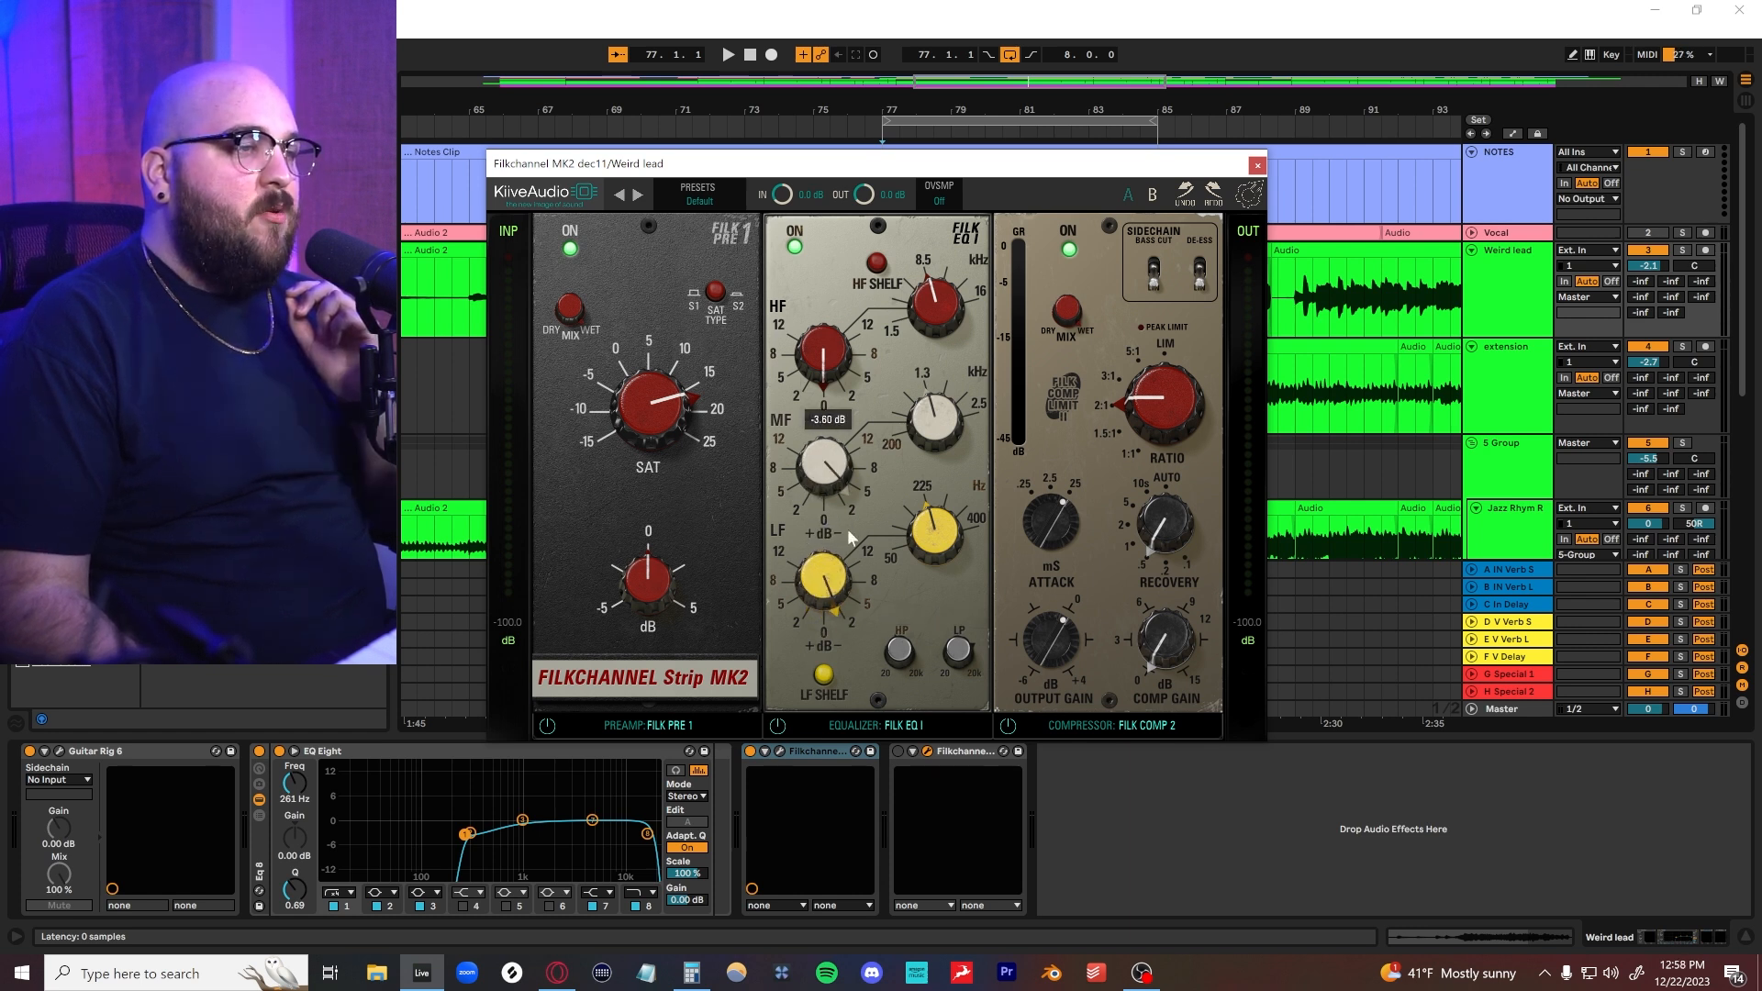
drag(821, 349, 826, 313)
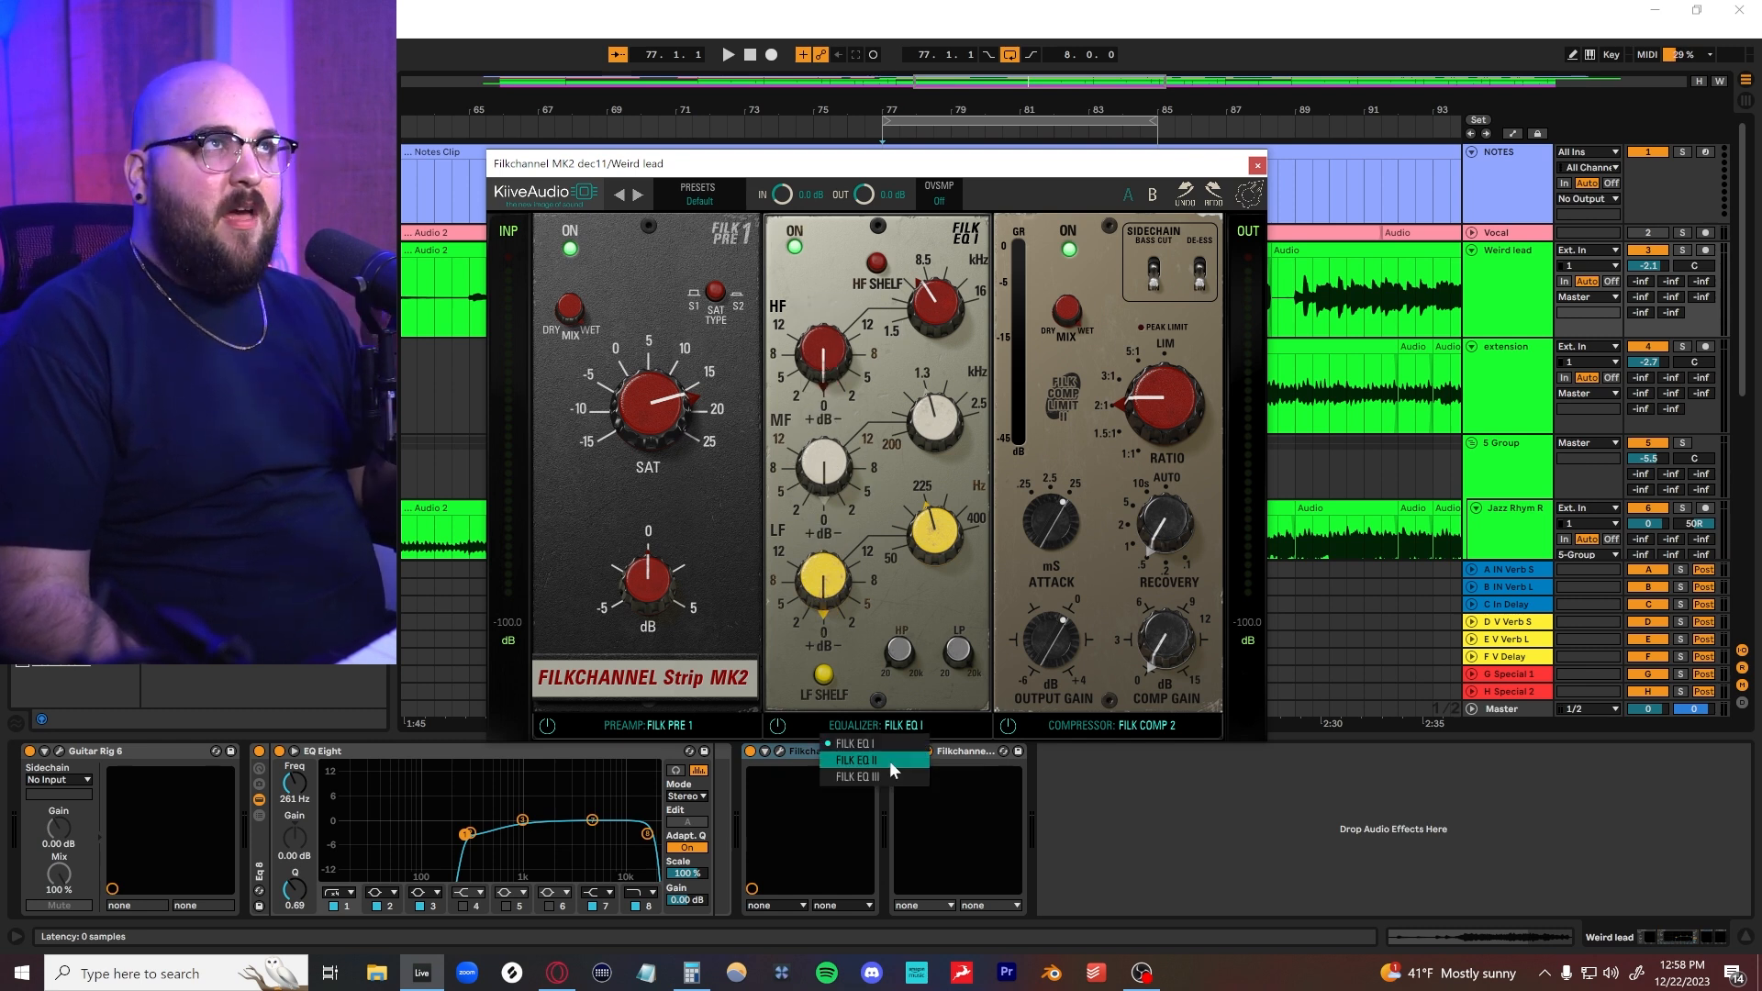
- Switch to Filk EQ II, sweep its presence frequency down to 0.7 kHz and back, then try Filk EQ III
click(859, 758)
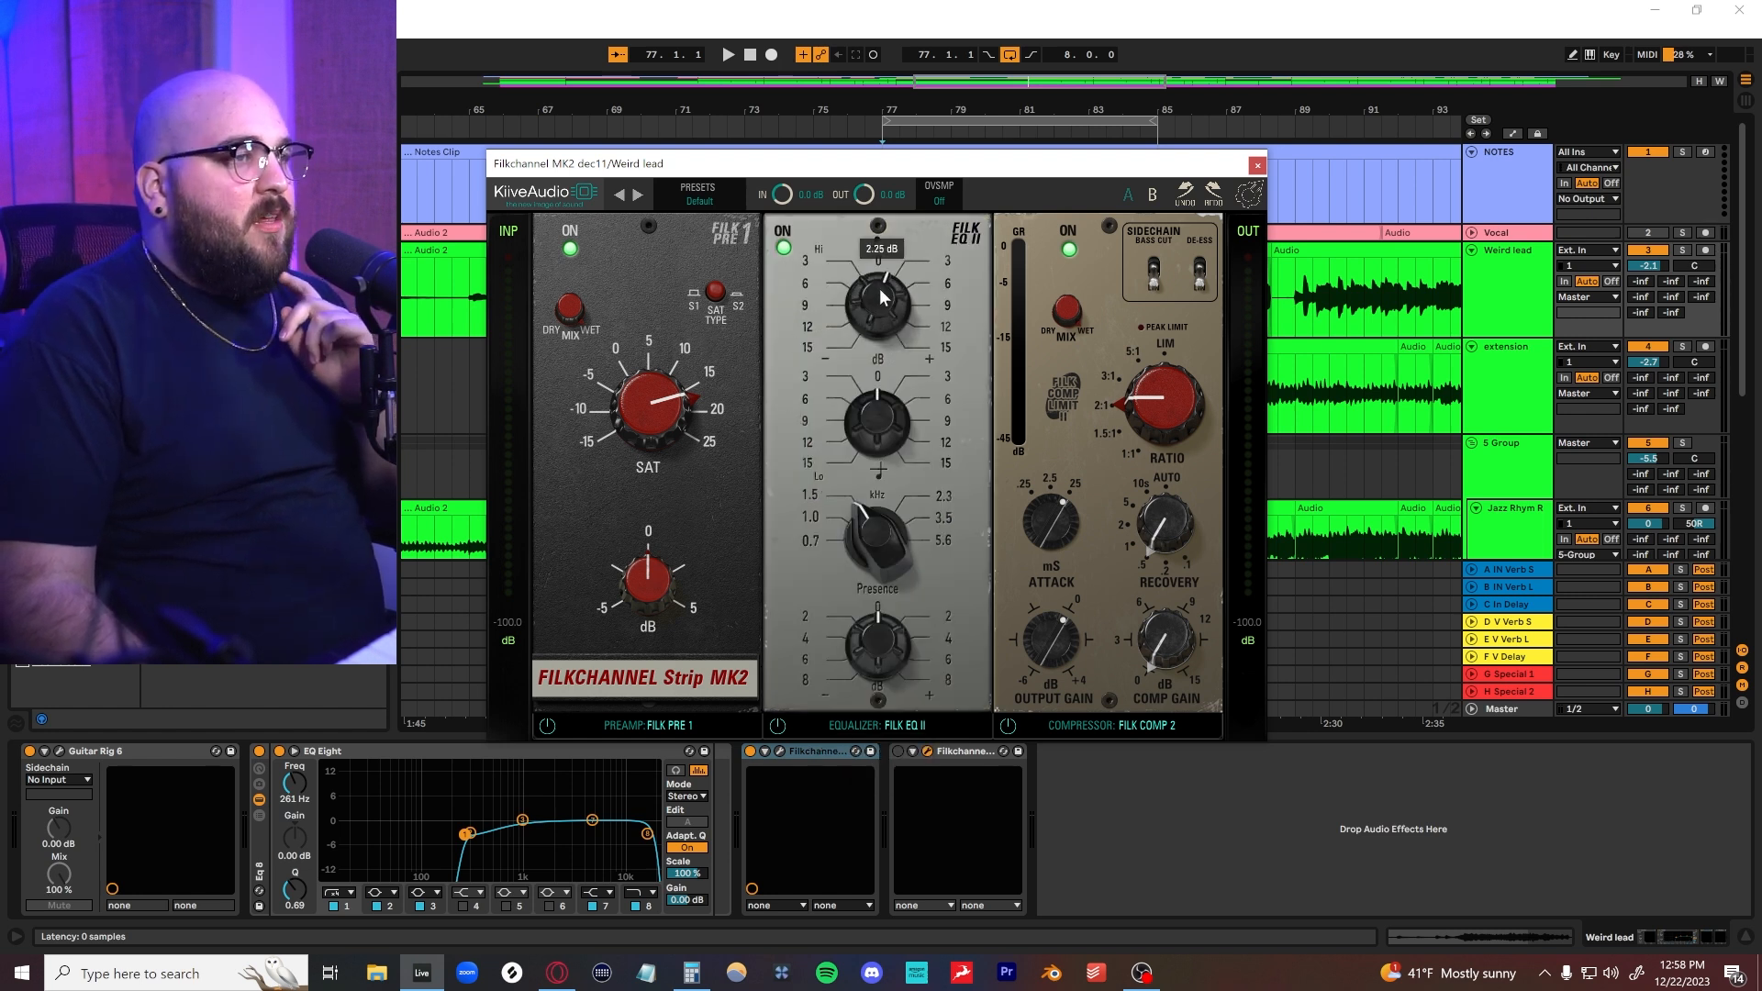
drag(879, 298, 885, 376)
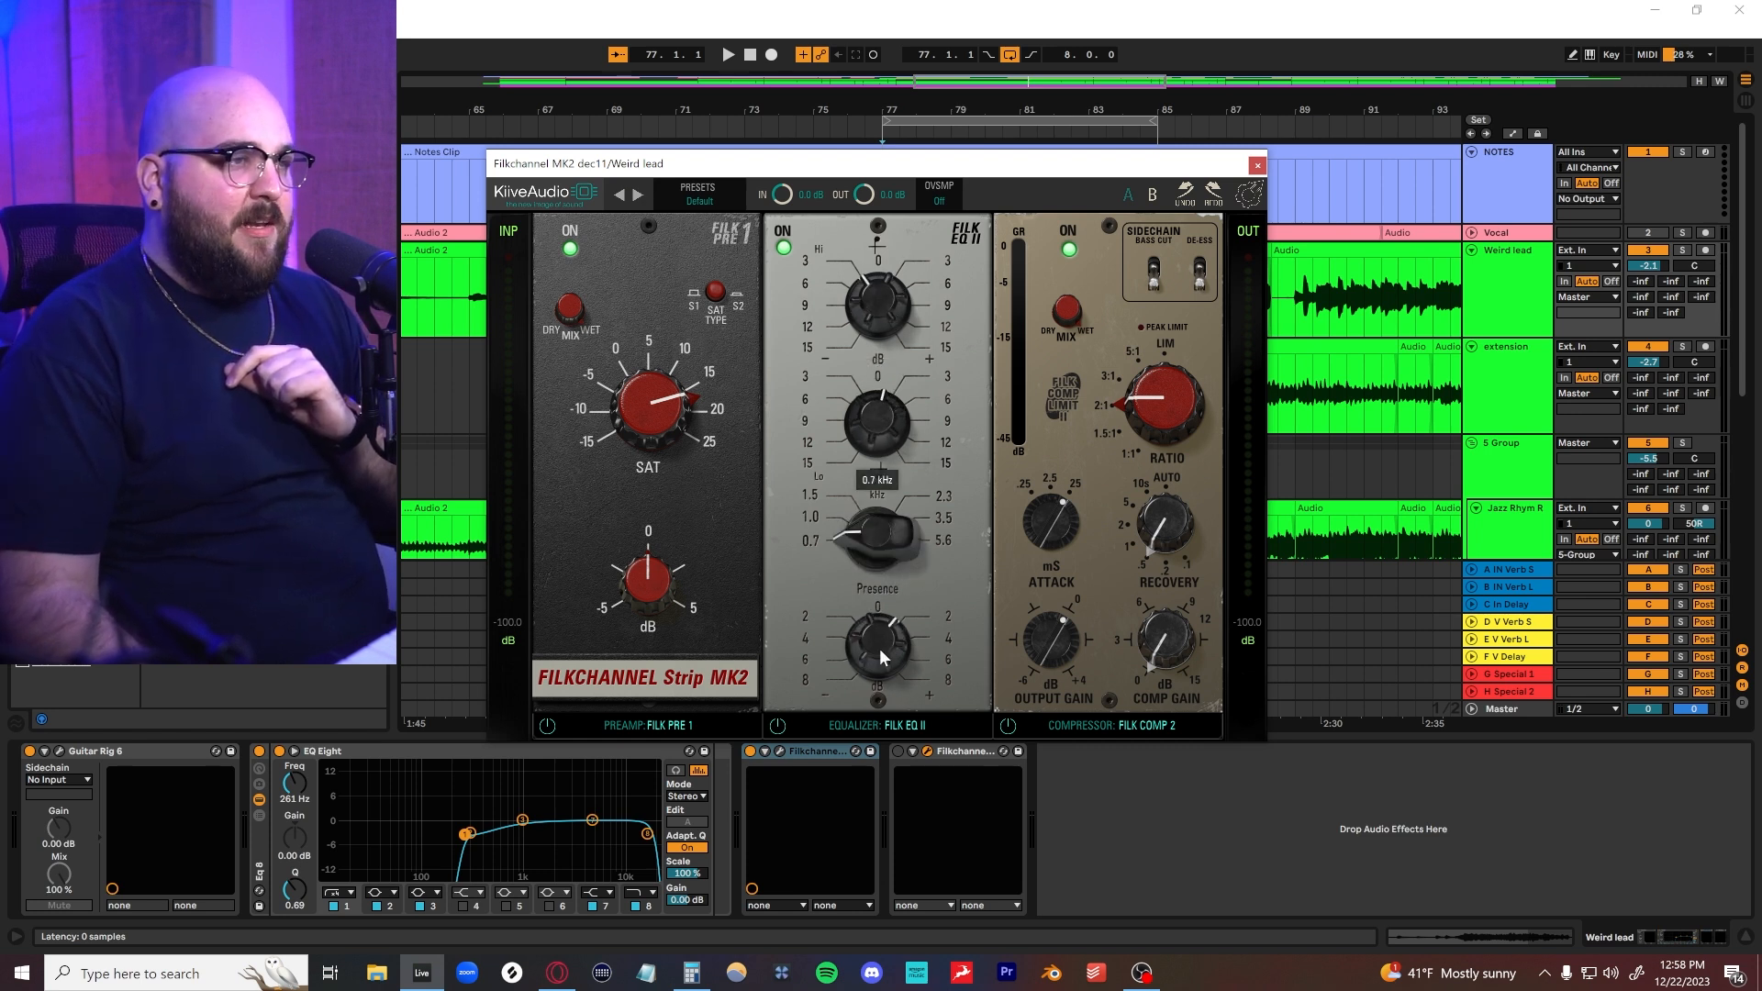
drag(880, 651, 874, 625)
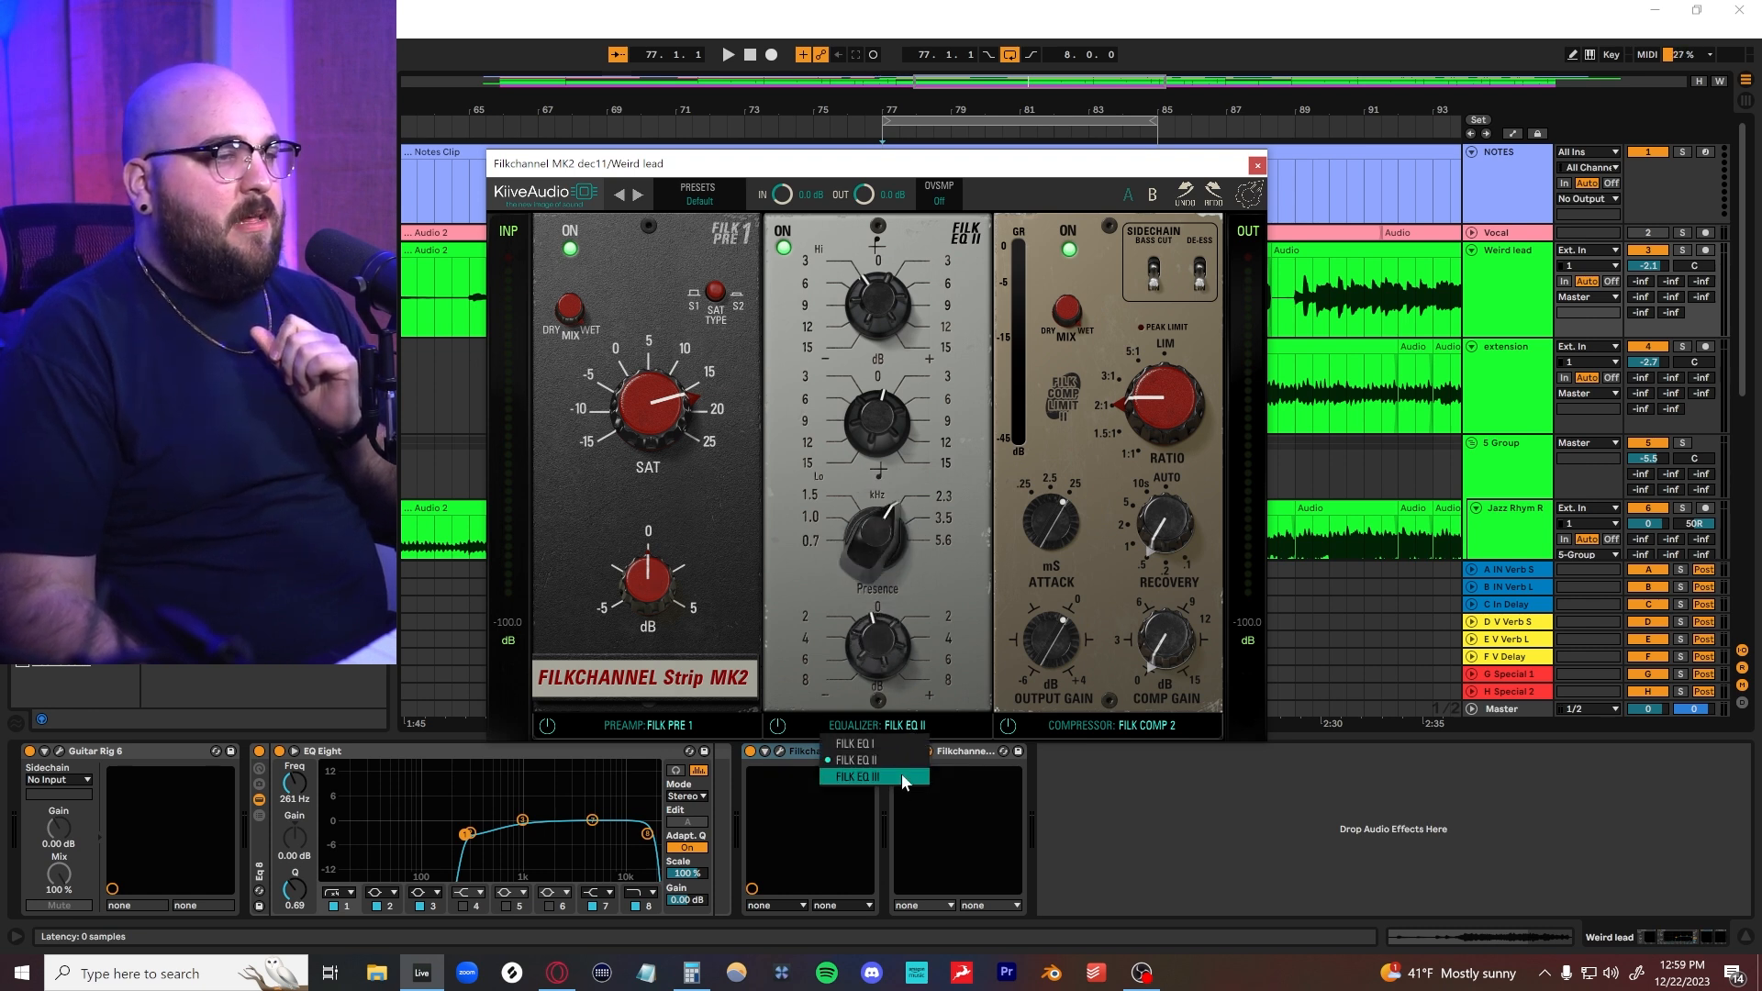
click(859, 777)
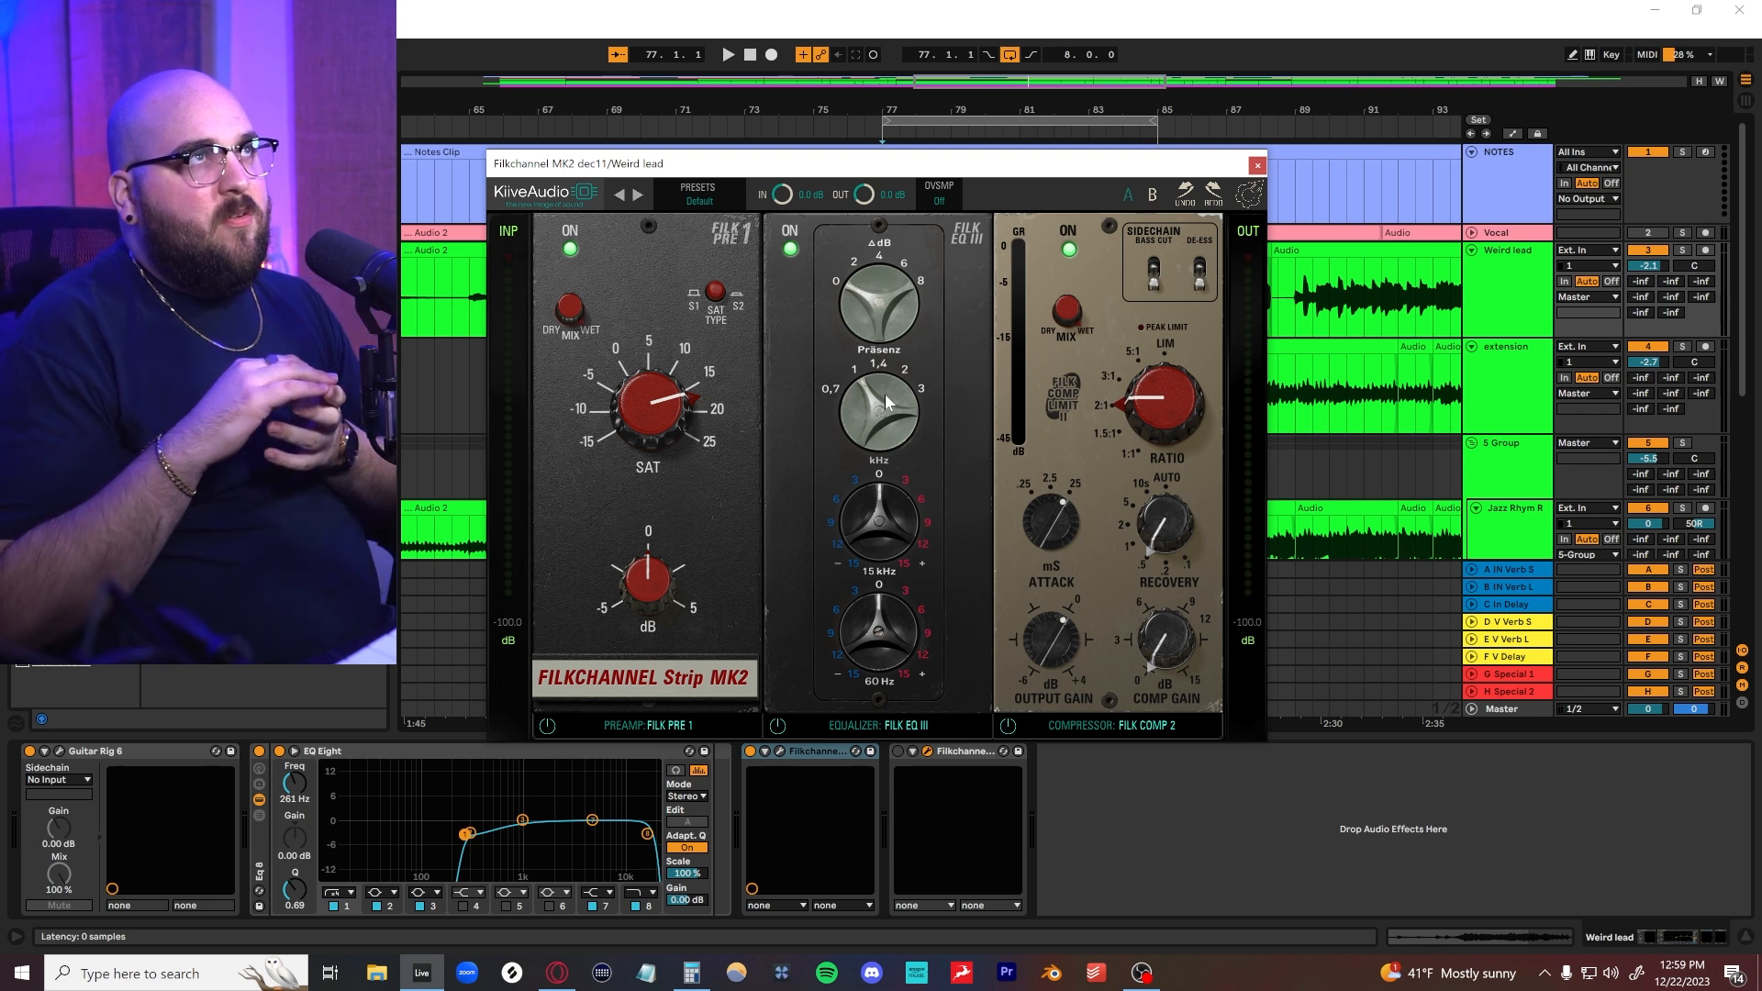
mouse_move(931, 453)
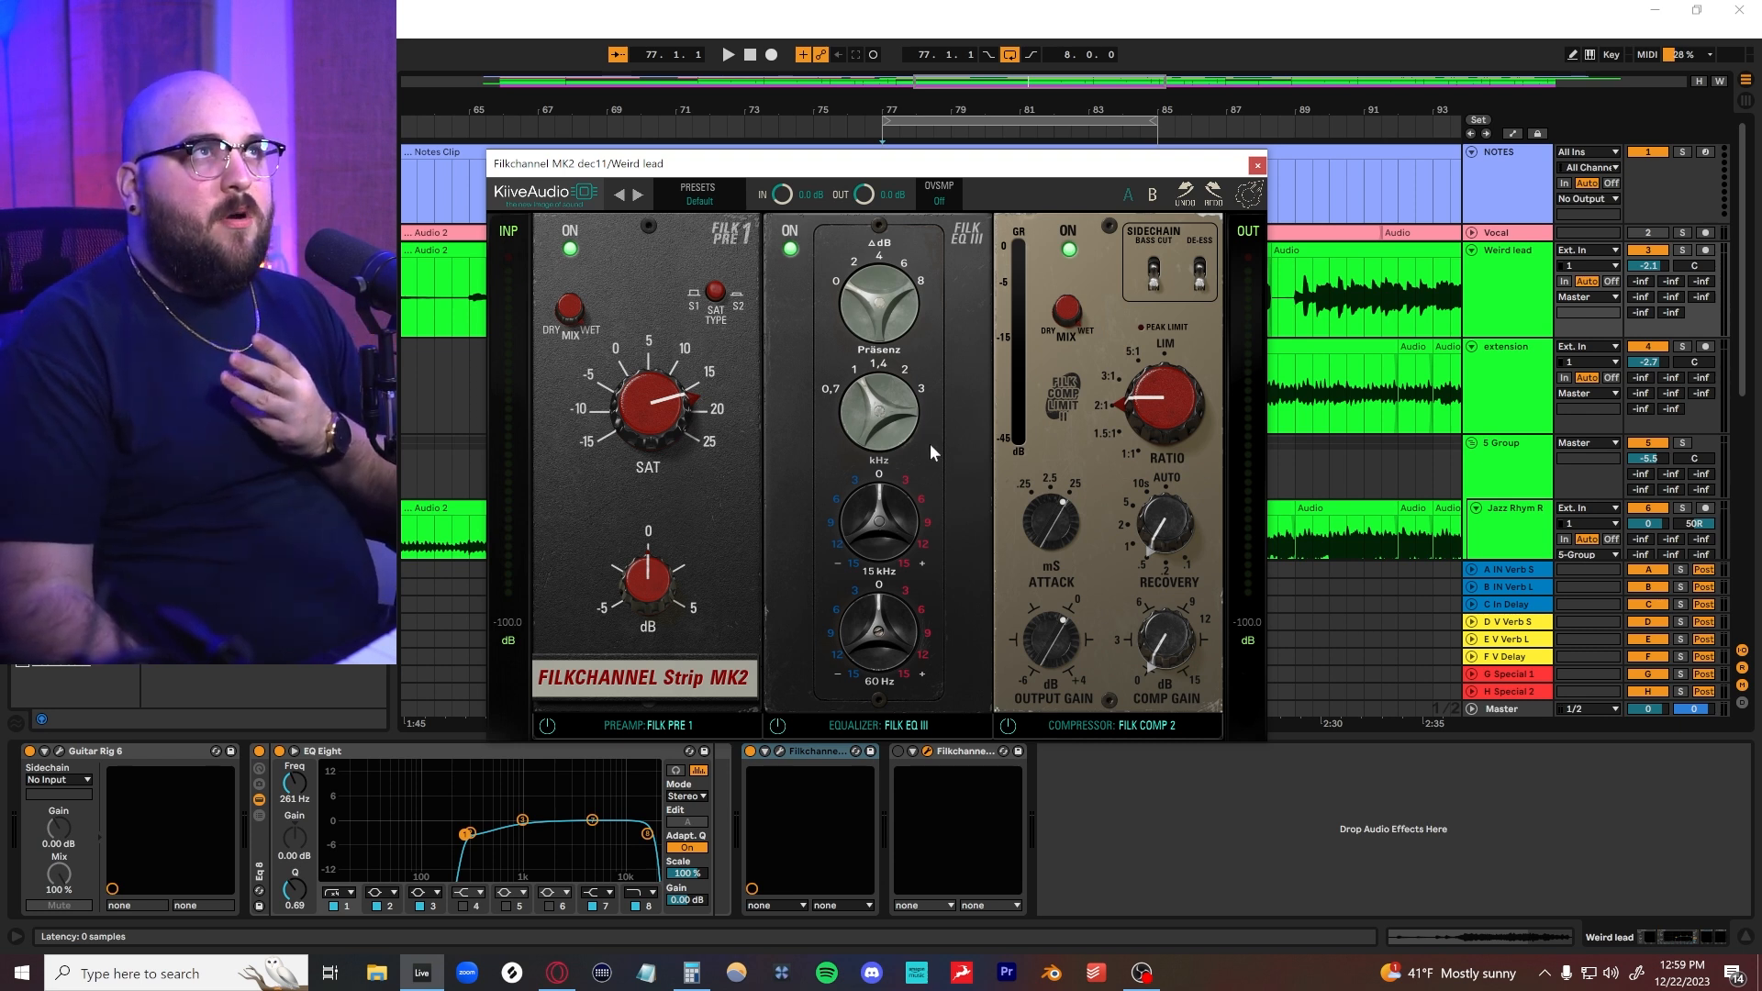
mouse_move(933, 396)
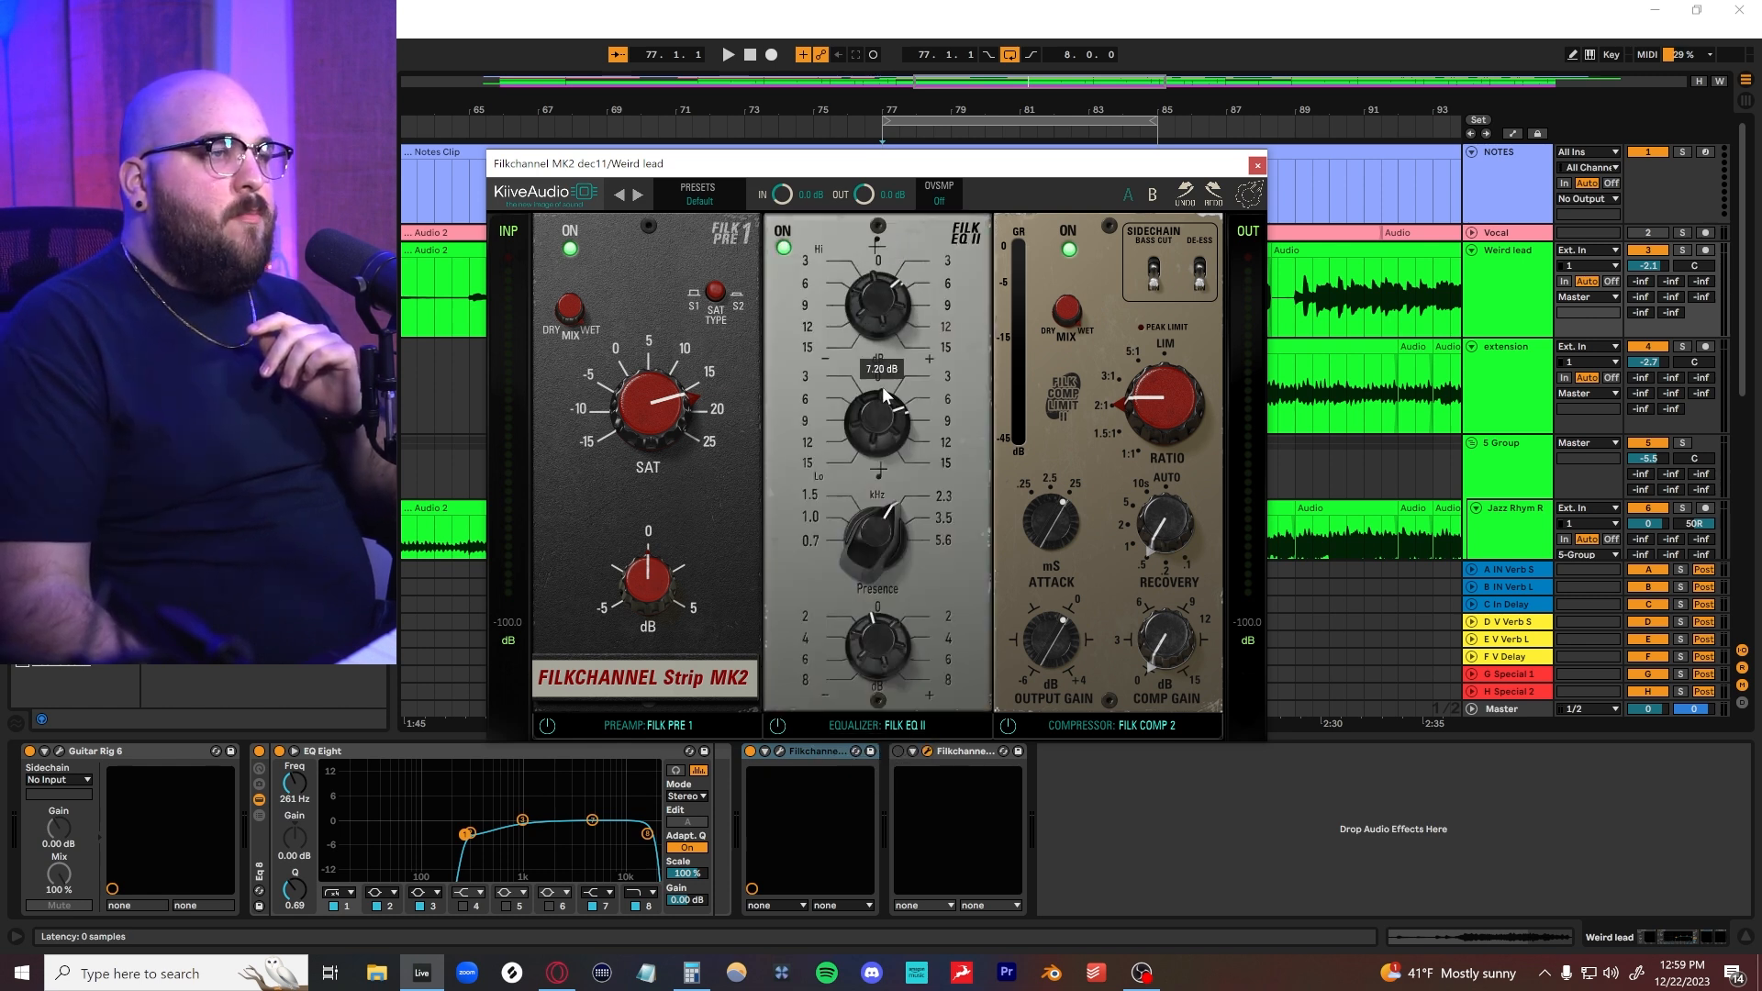
- Select Filk EQ III from the equalizer model list
click(905, 725)
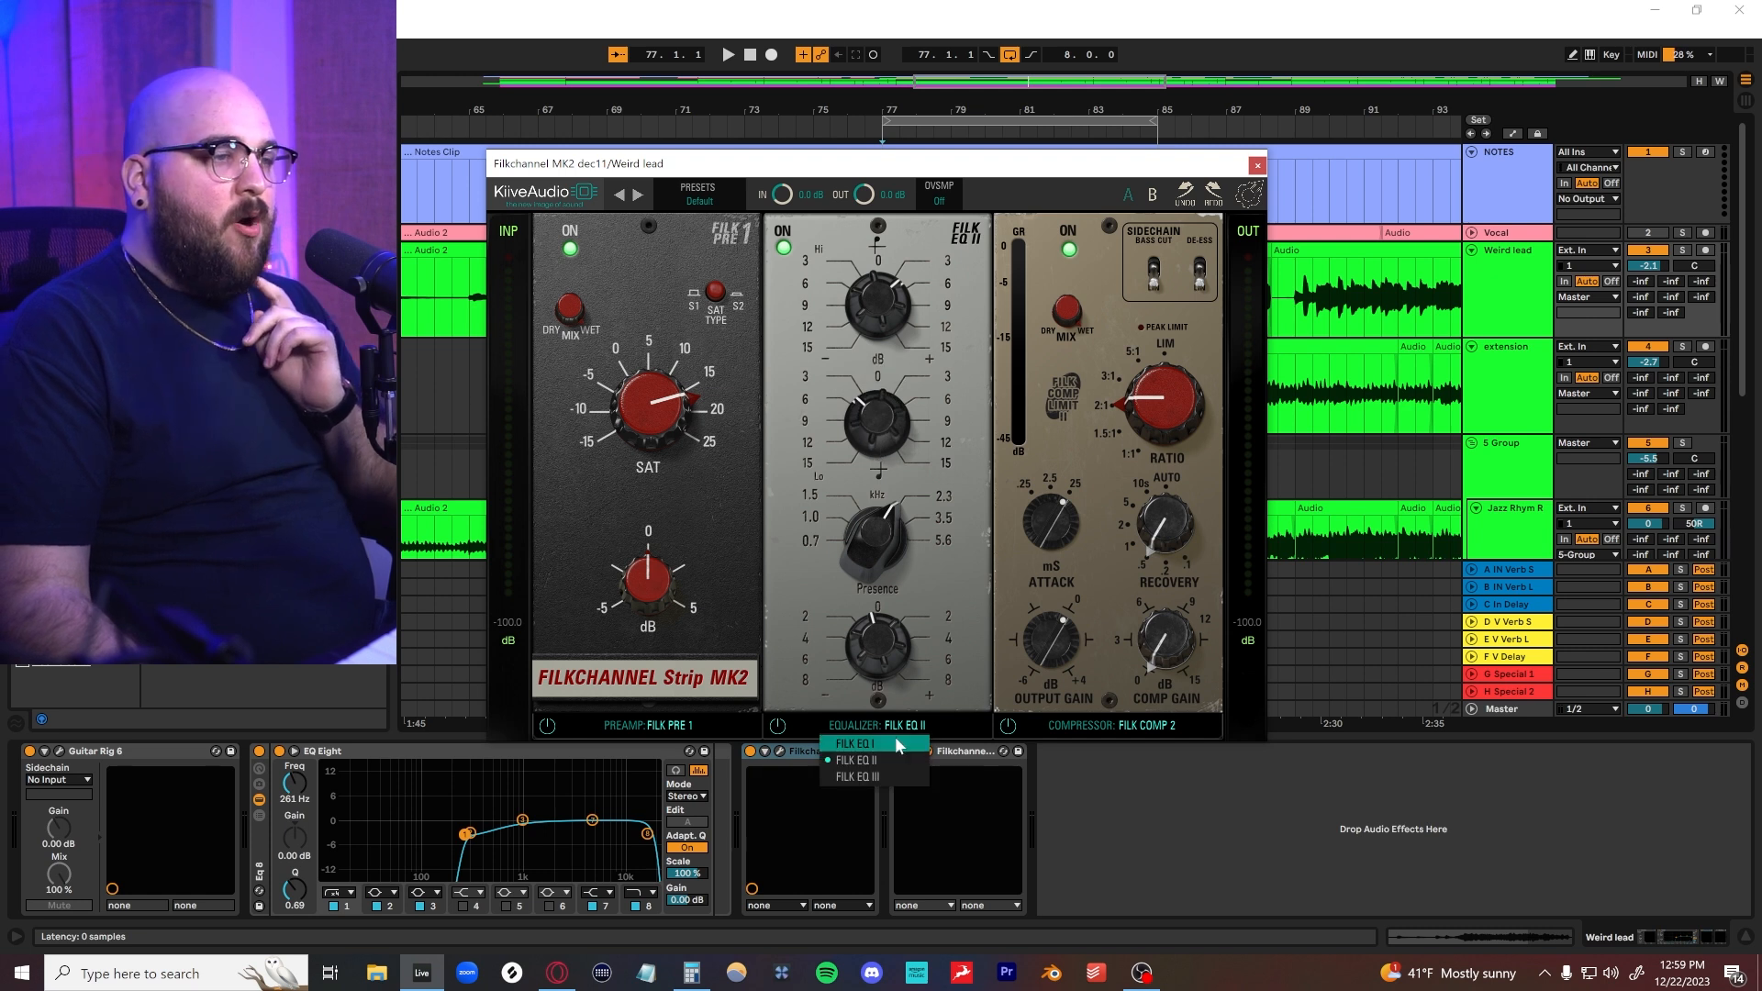
mouse_move(870, 777)
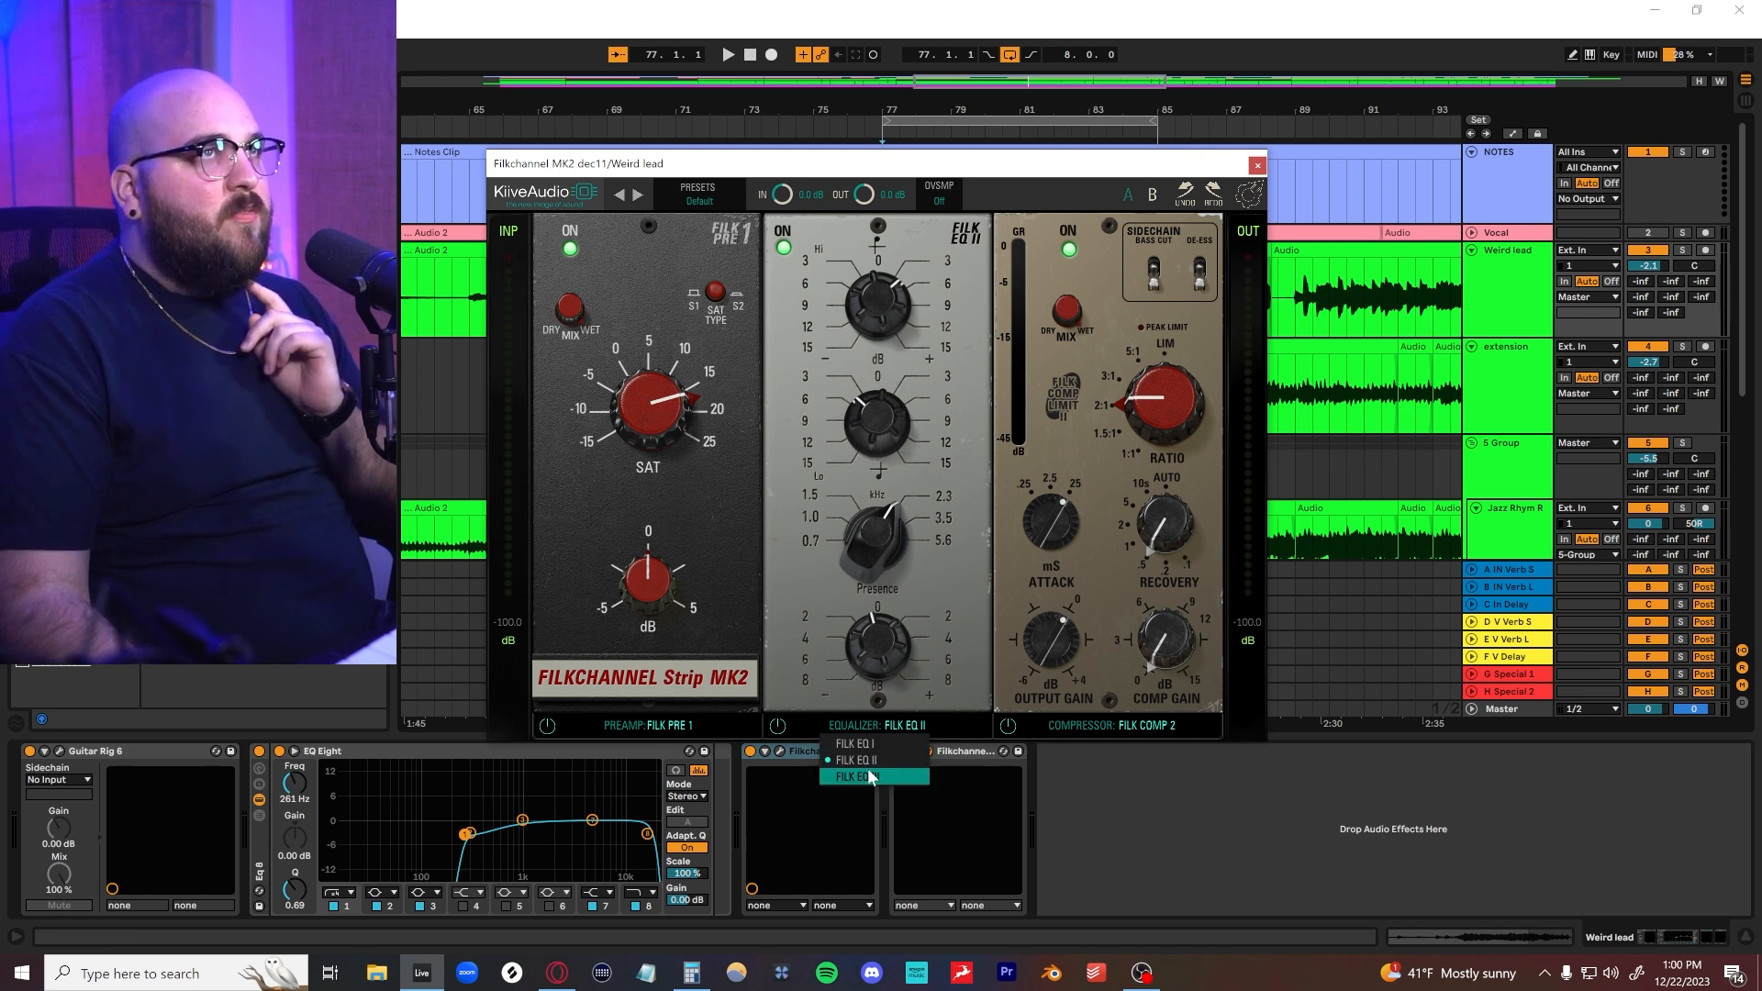
mouse_move(880, 752)
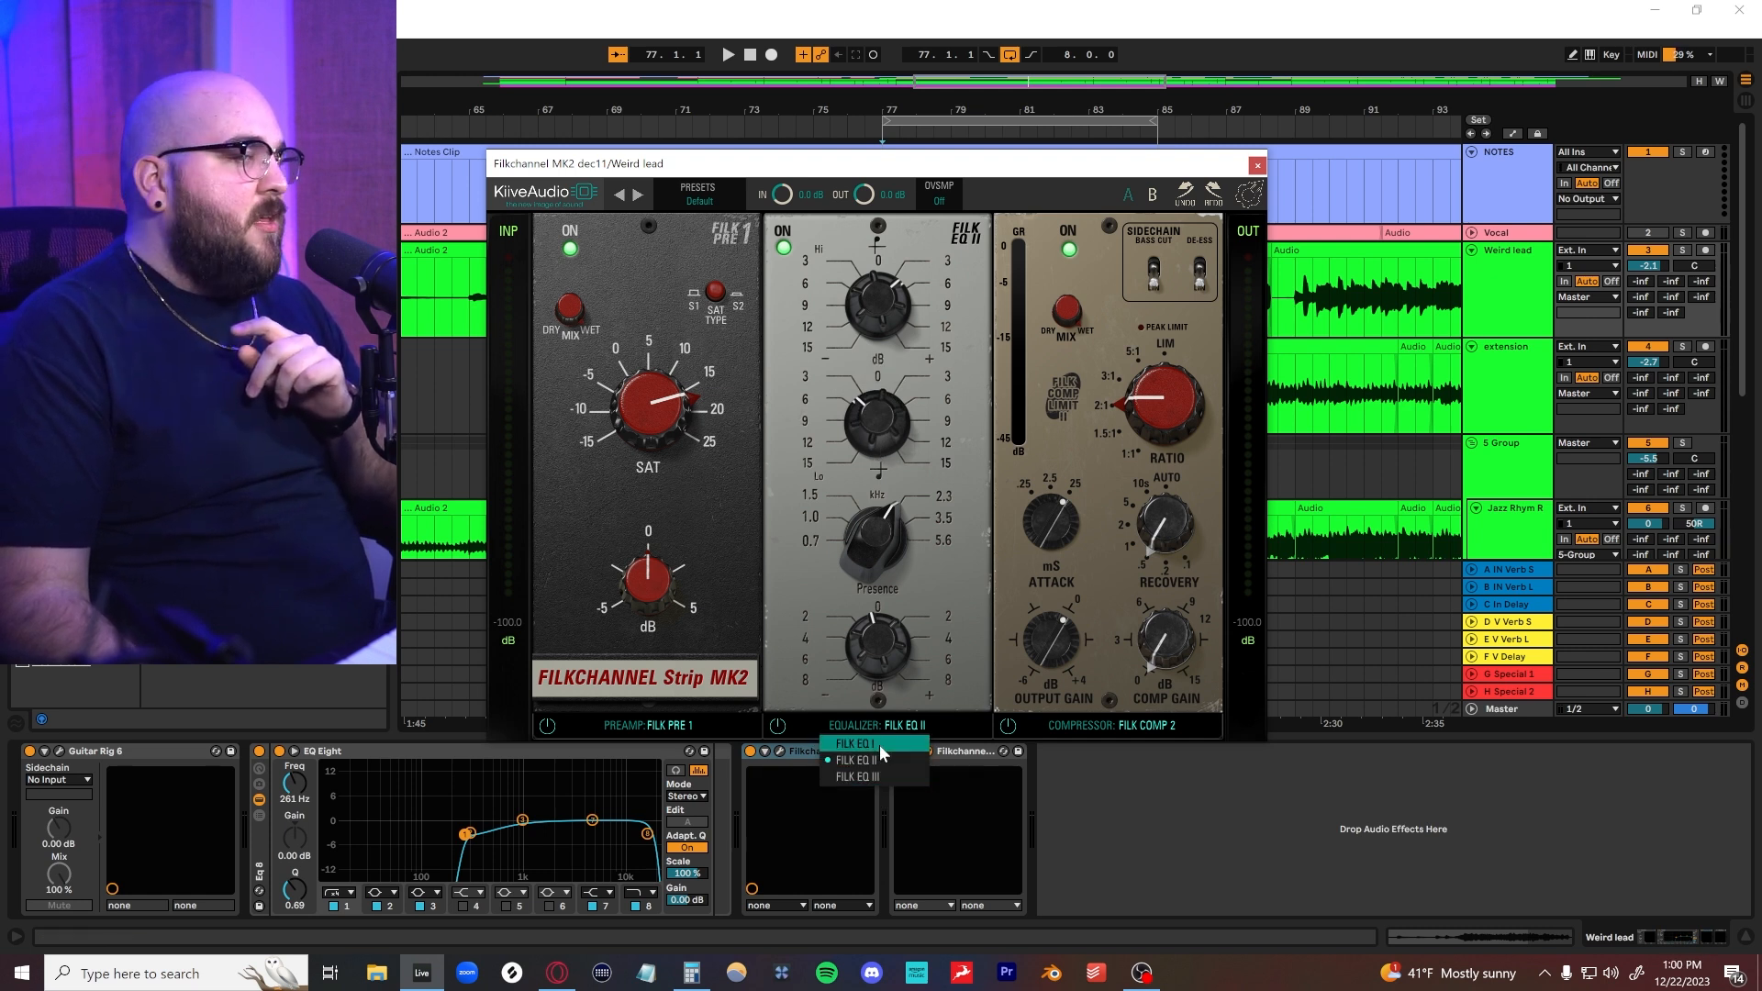
click(854, 744)
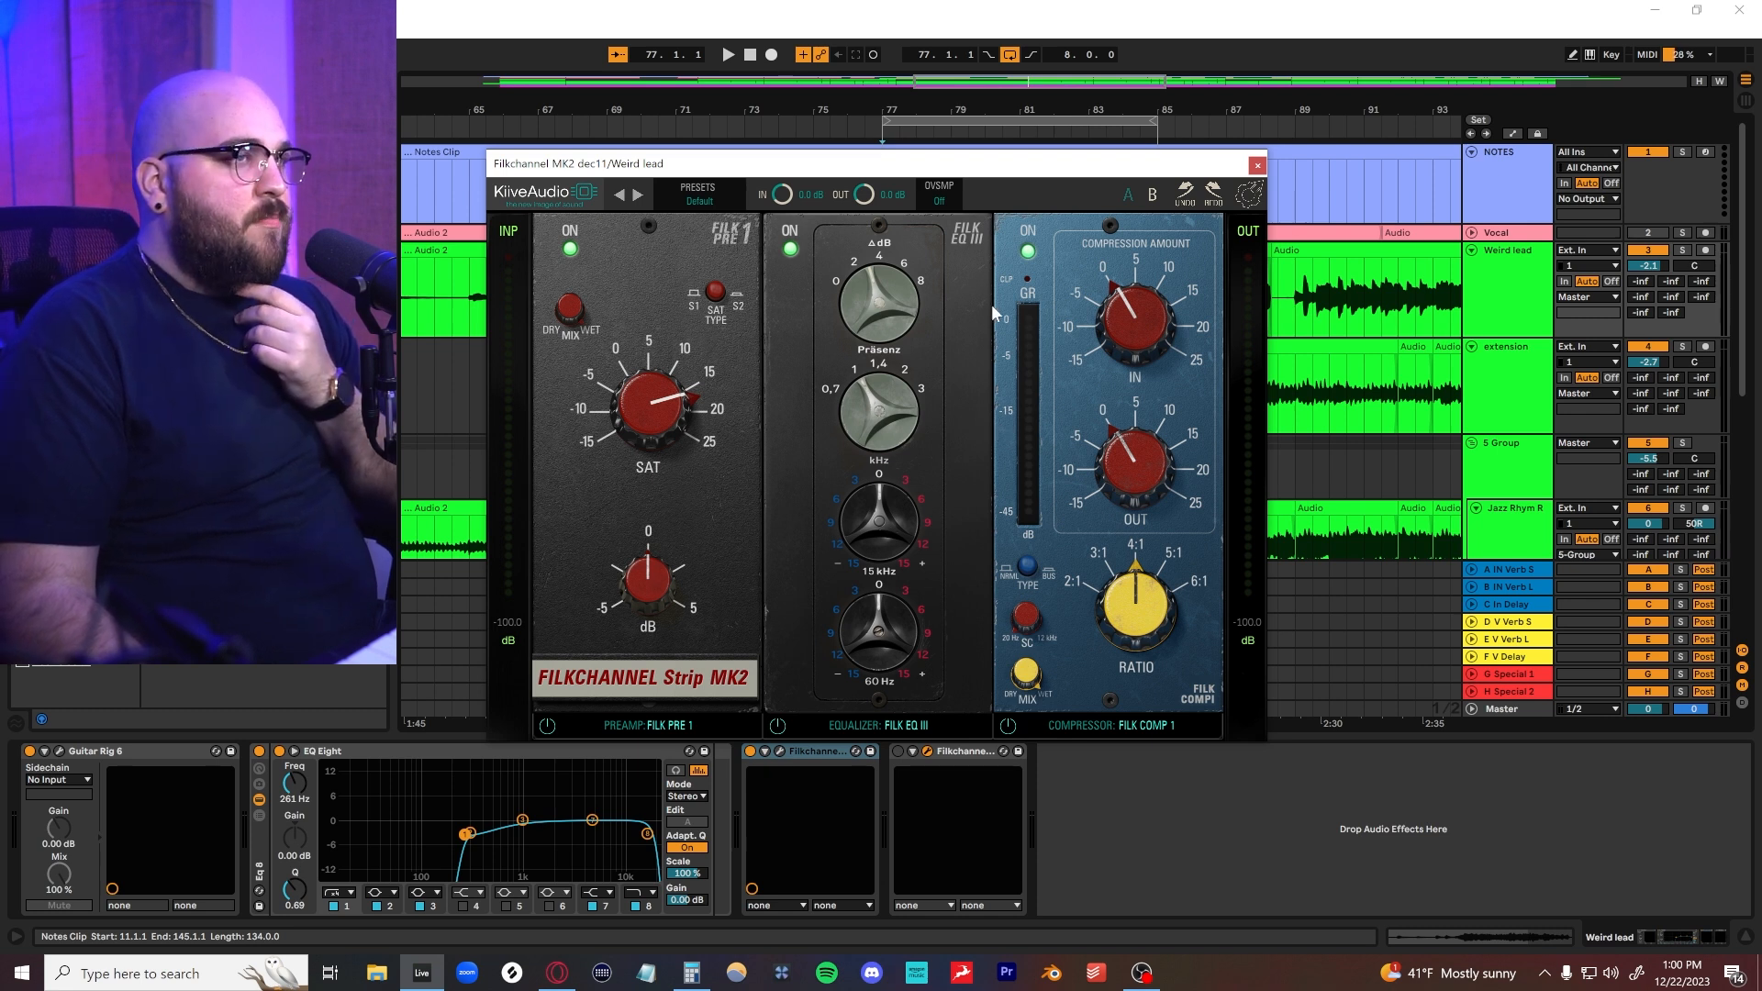
- Try Filk Comp 2, return to Filk Comp 1 and turn its ratio up toward 5:1
click(1144, 725)
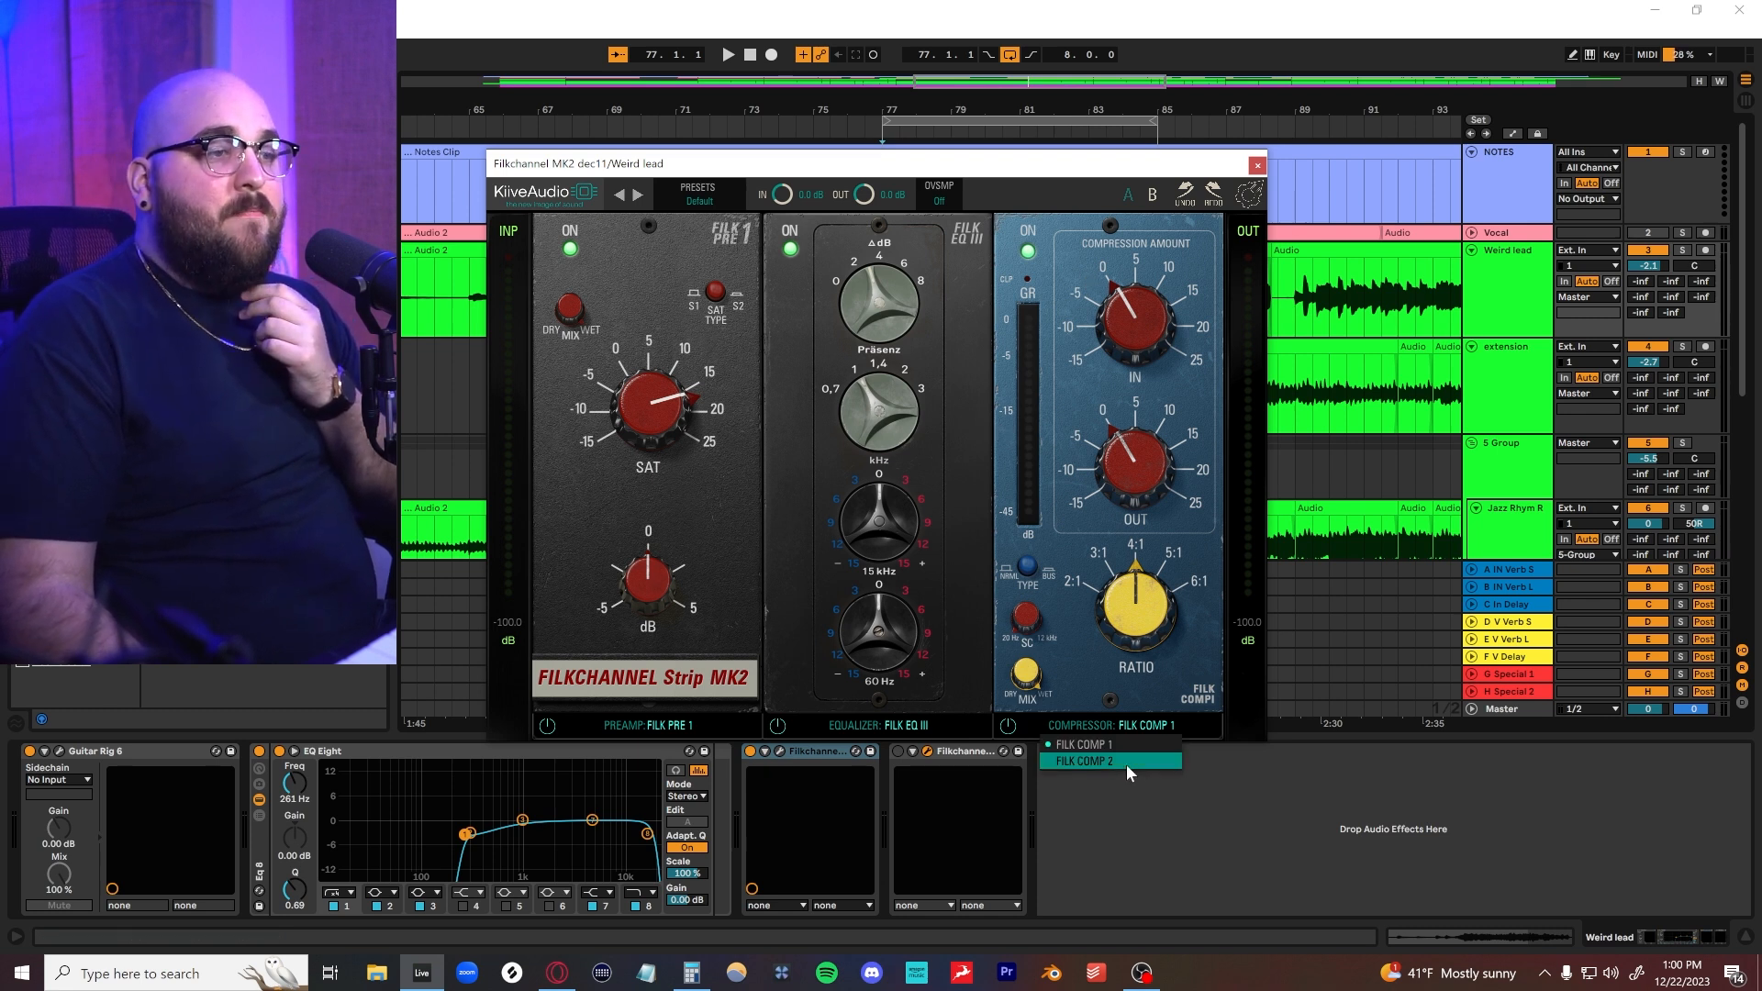
click(1081, 760)
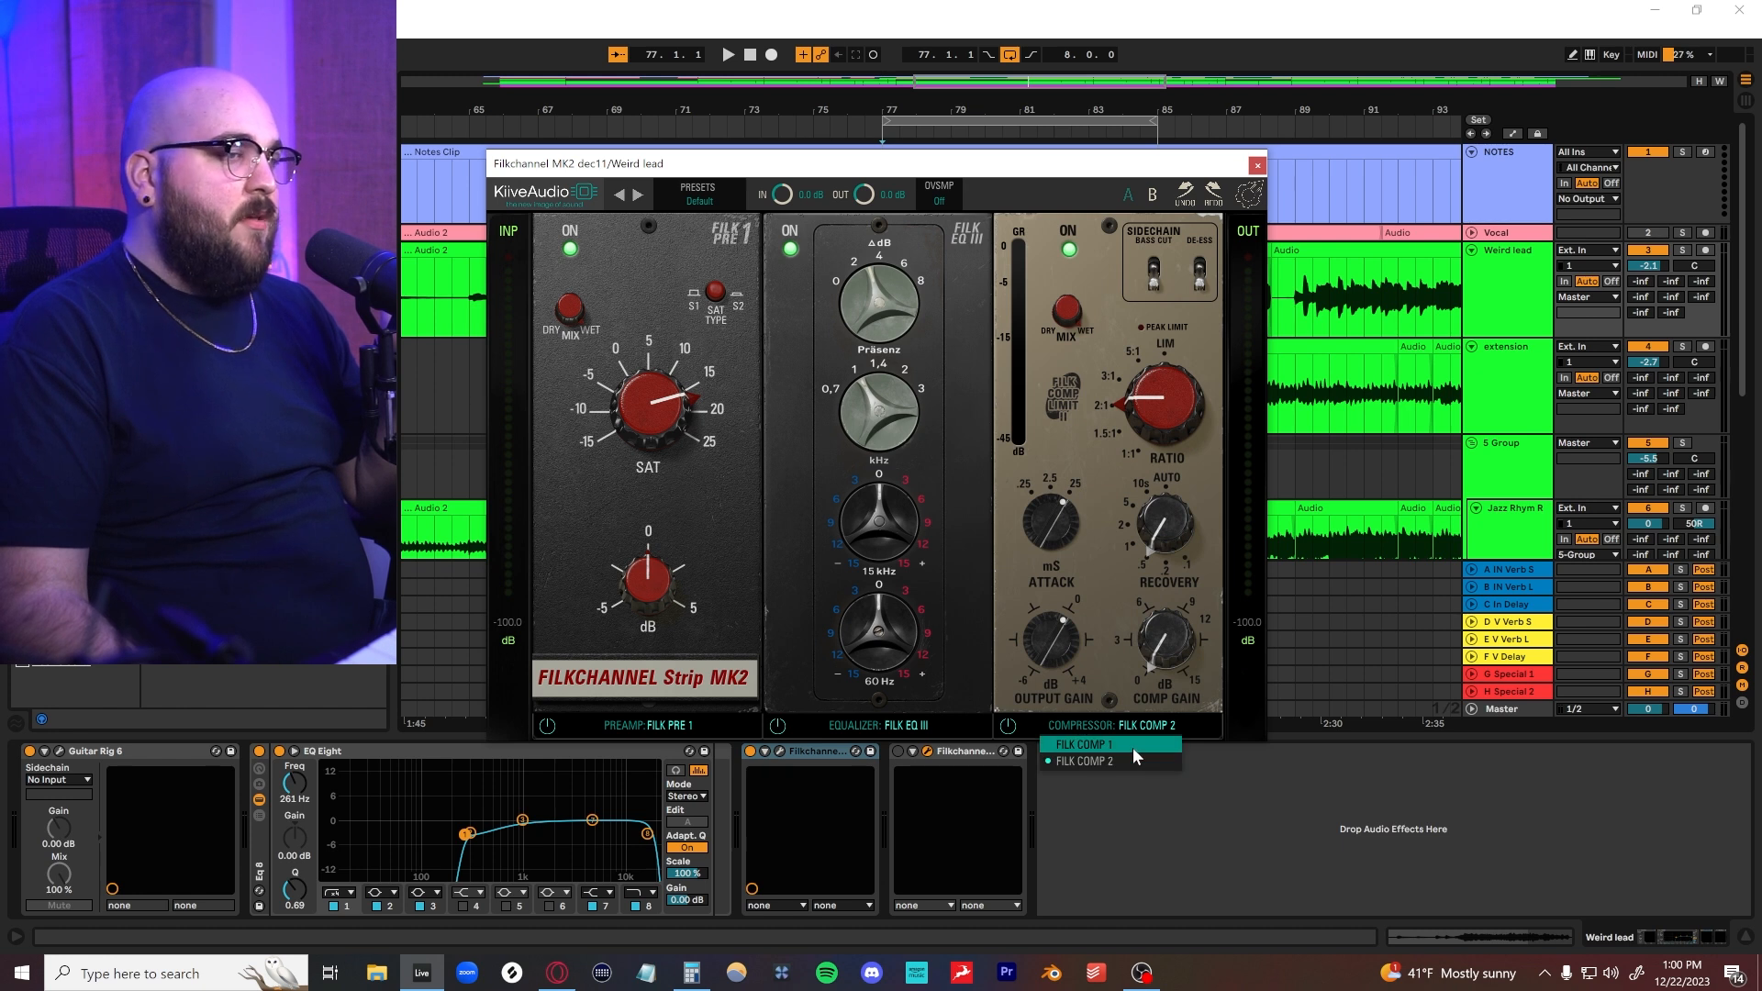
click(1084, 743)
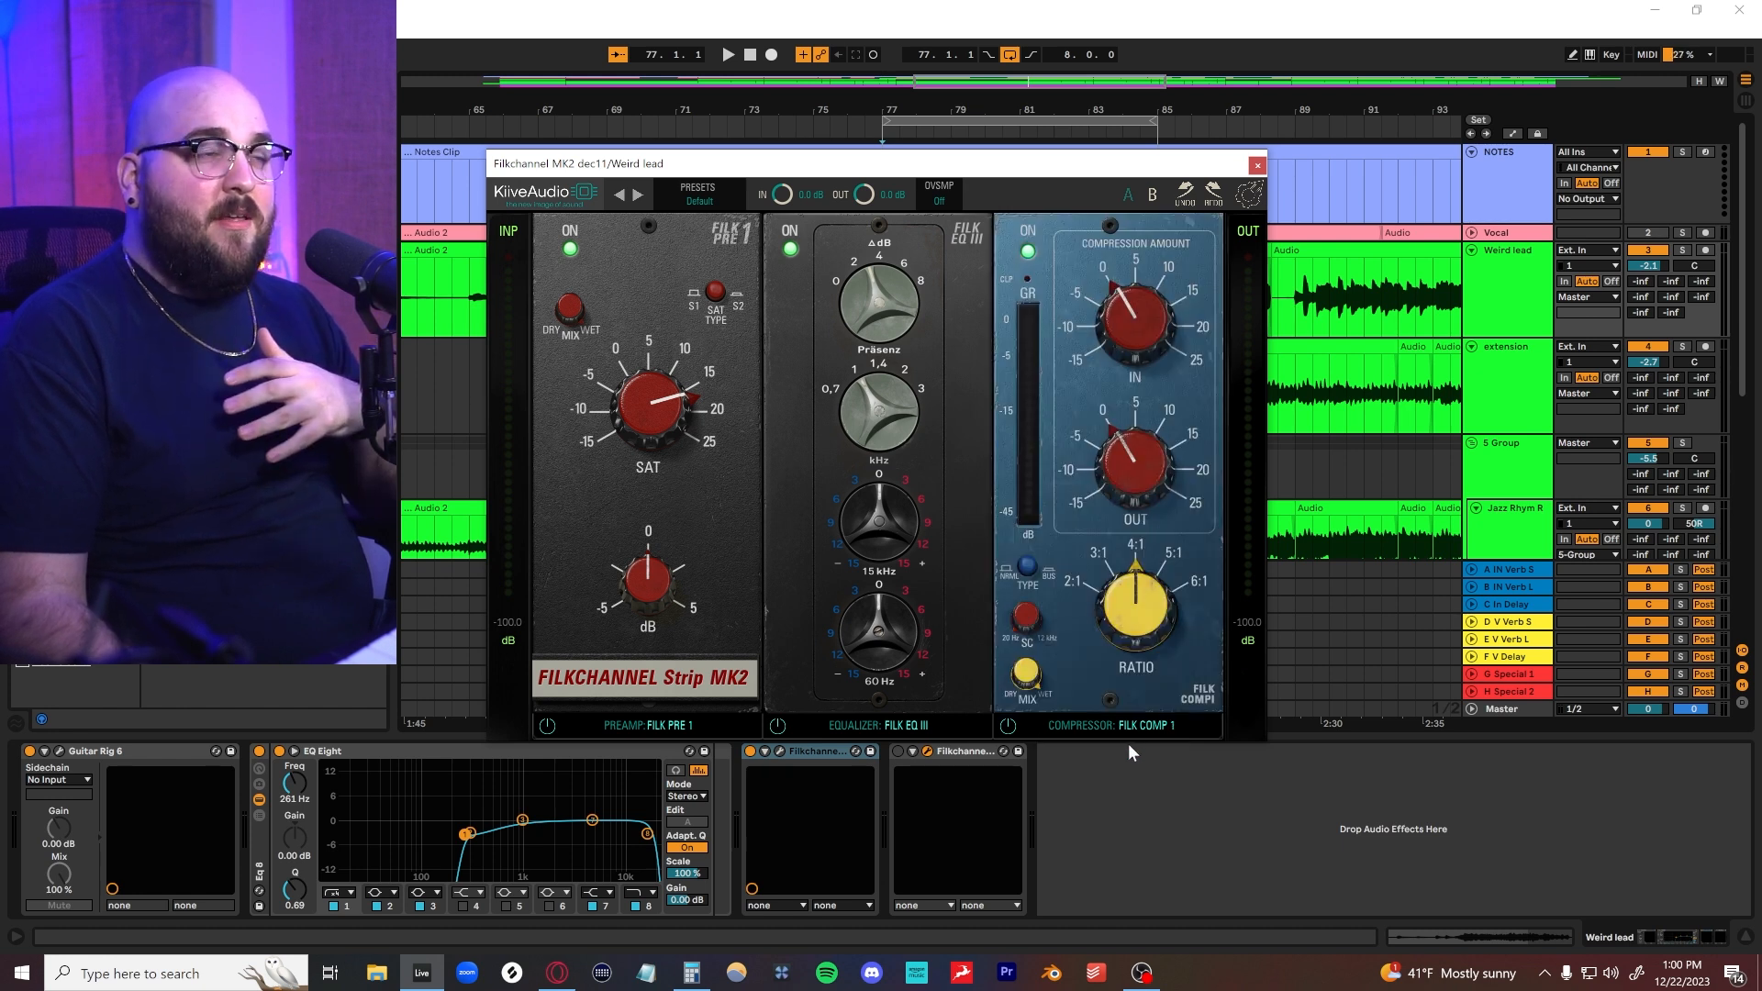
drag(1135, 466, 1124, 455)
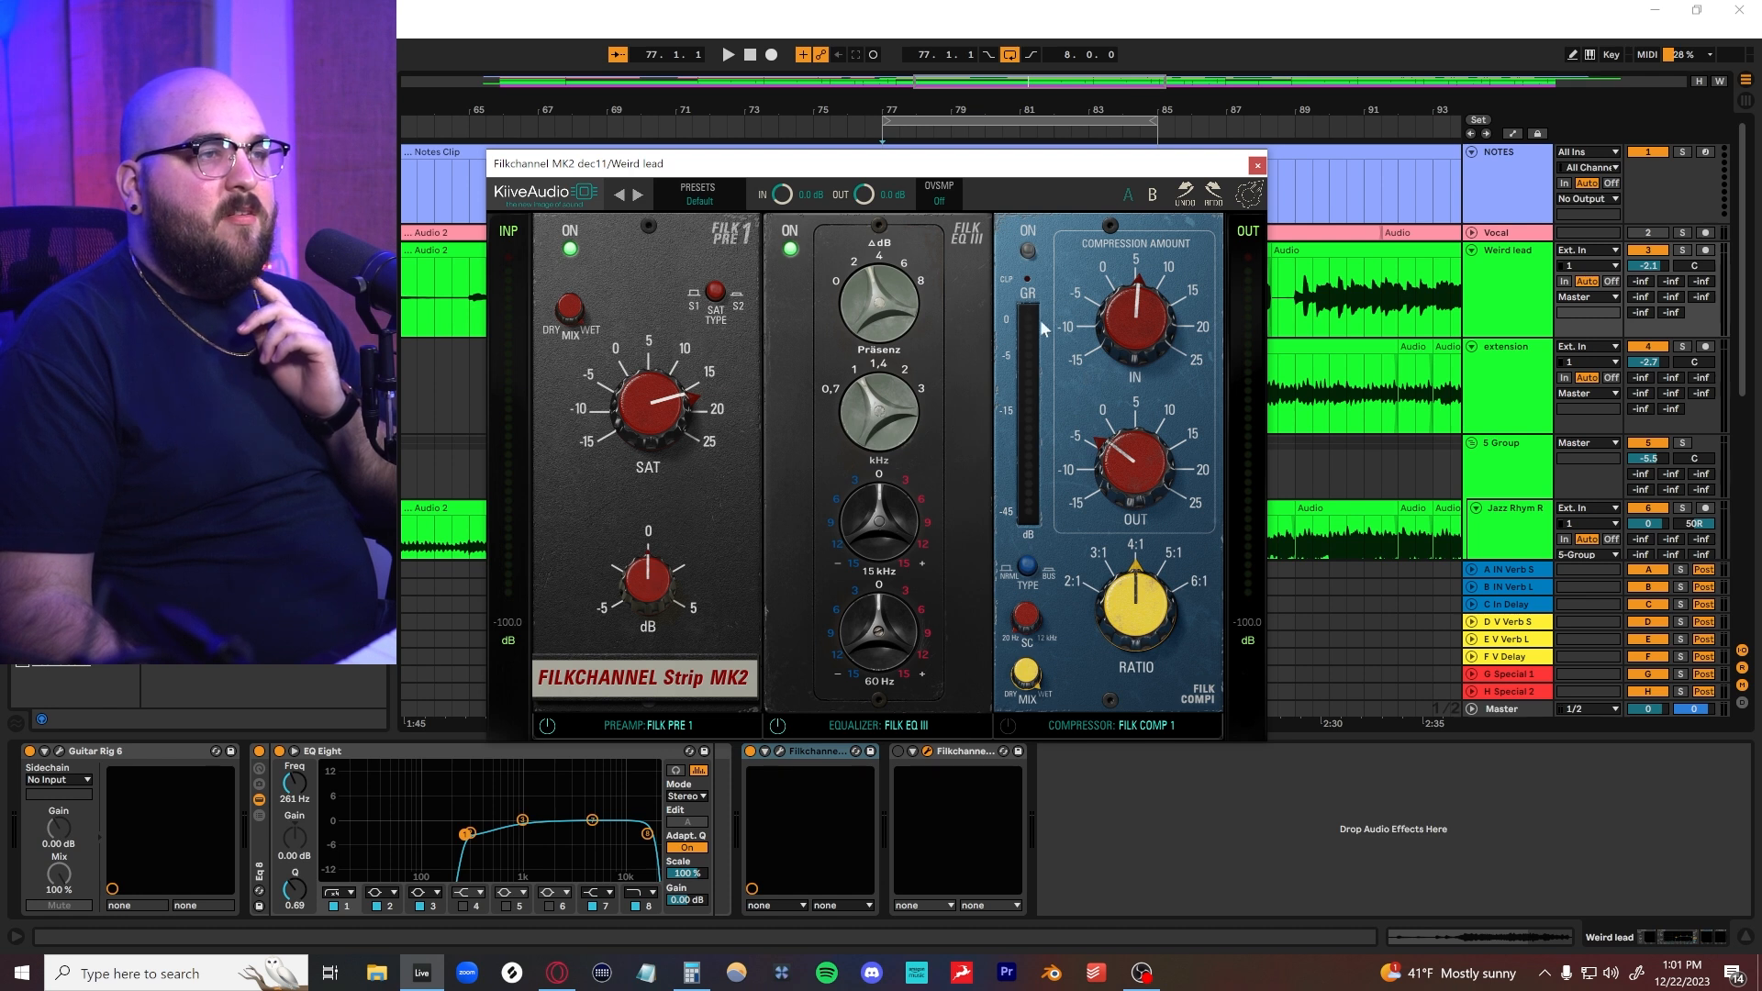
drag(1134, 466, 1134, 450)
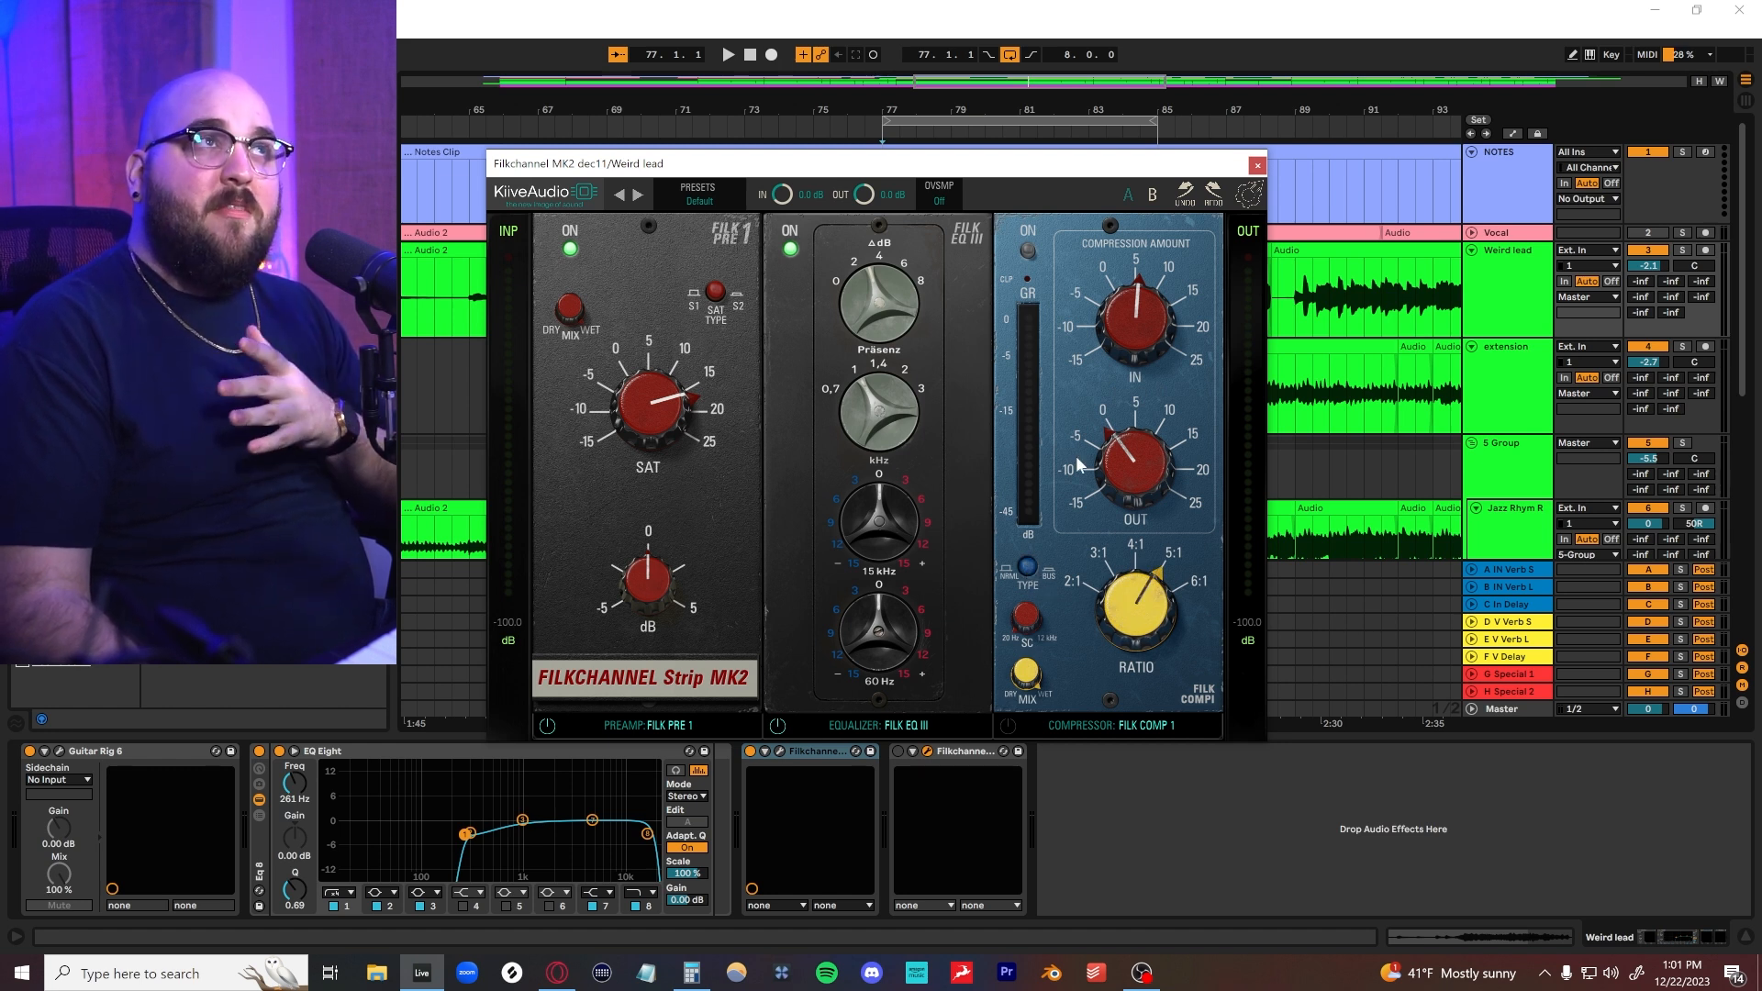
mouse_move(1025, 568)
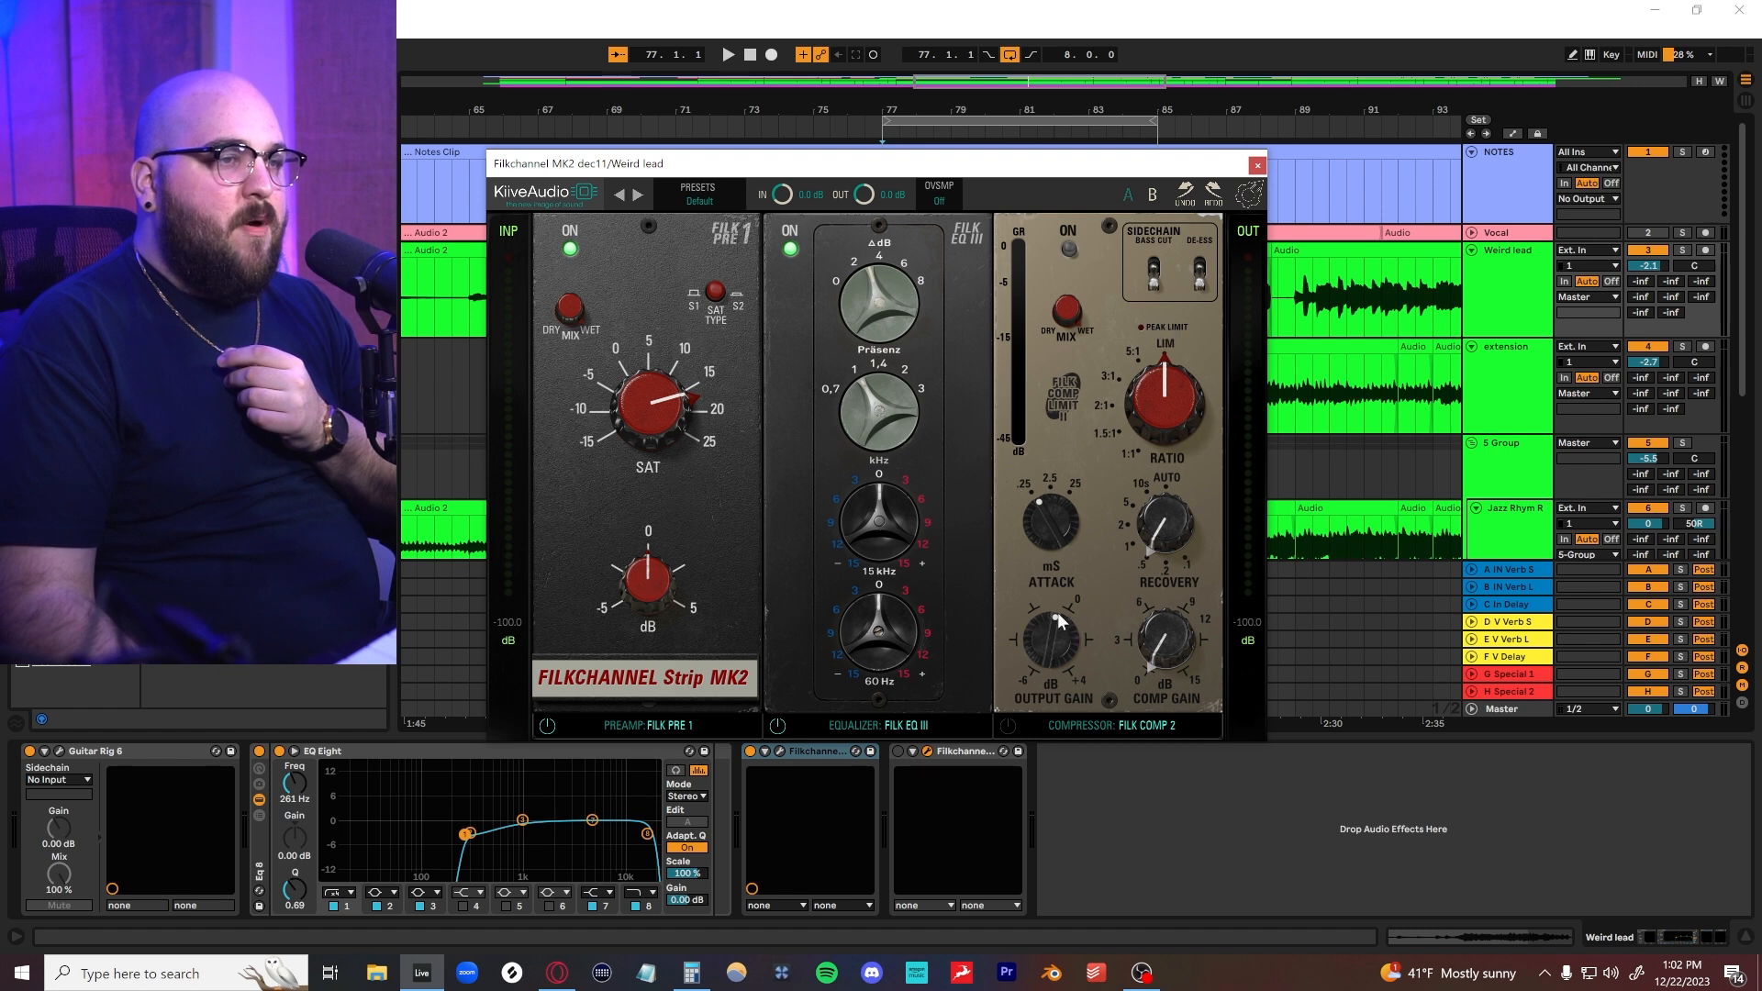
drag(1054, 619, 1054, 643)
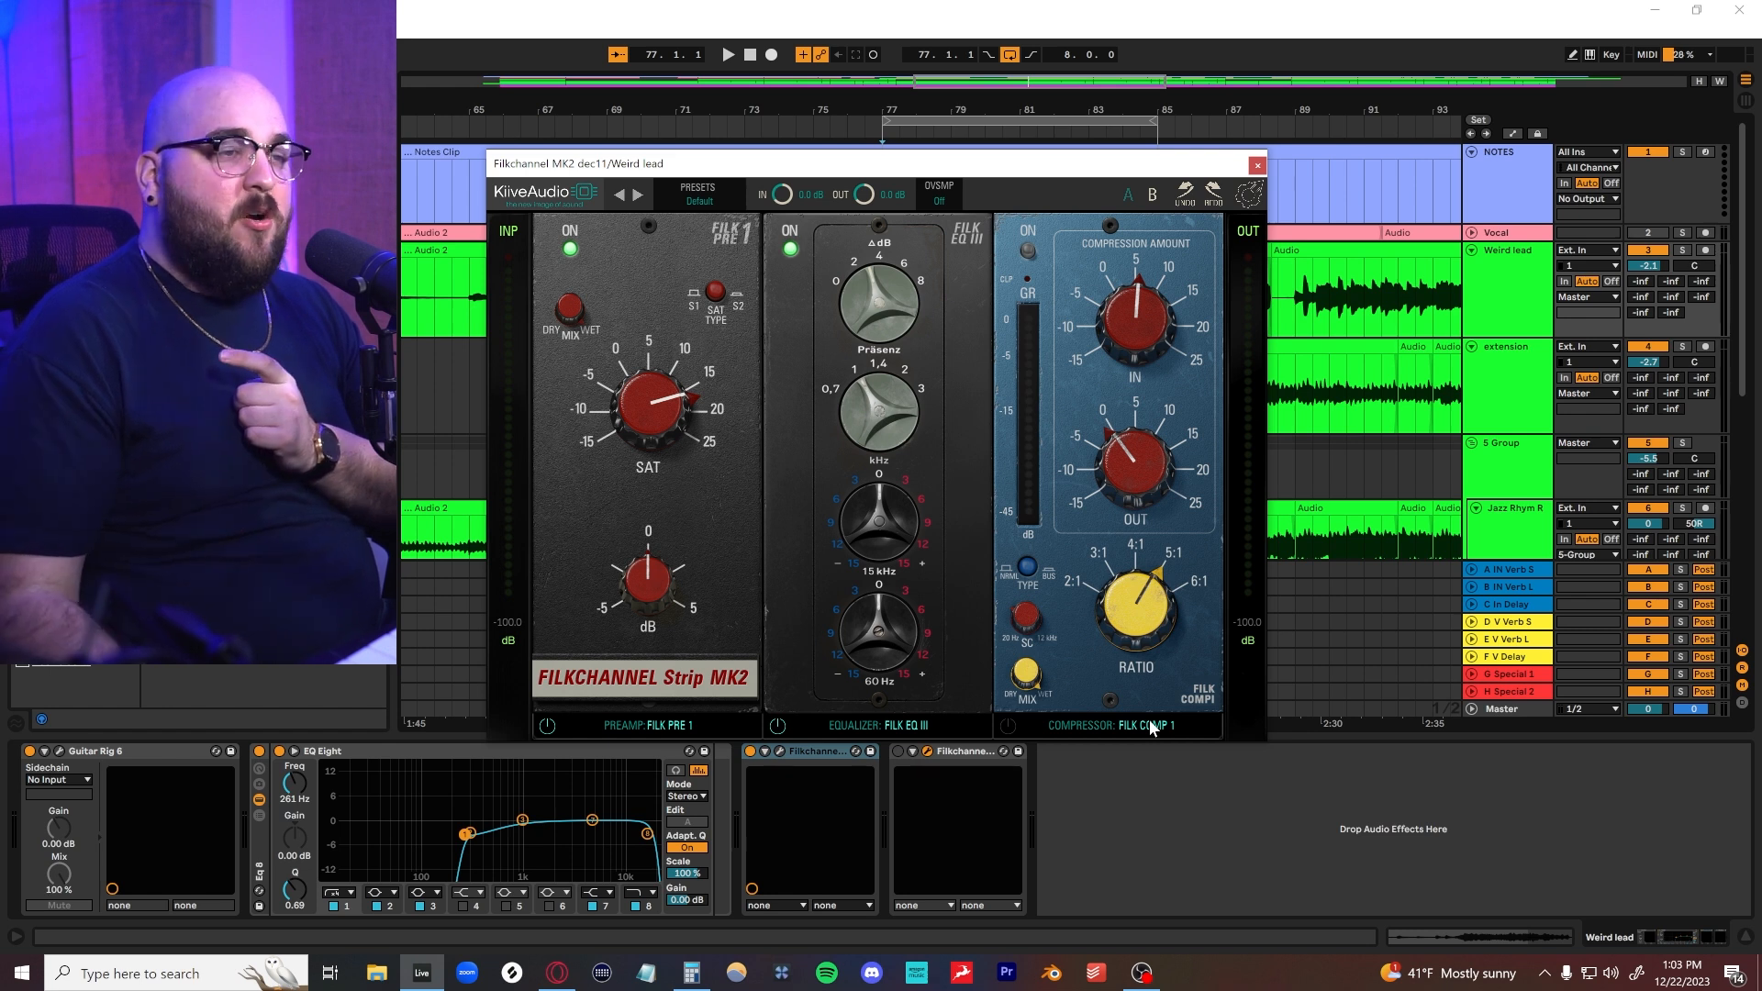
- Set the compressor selector to Filk Comp 2 alongside Filk Pre 2 and Filk EQ I
click(1144, 725)
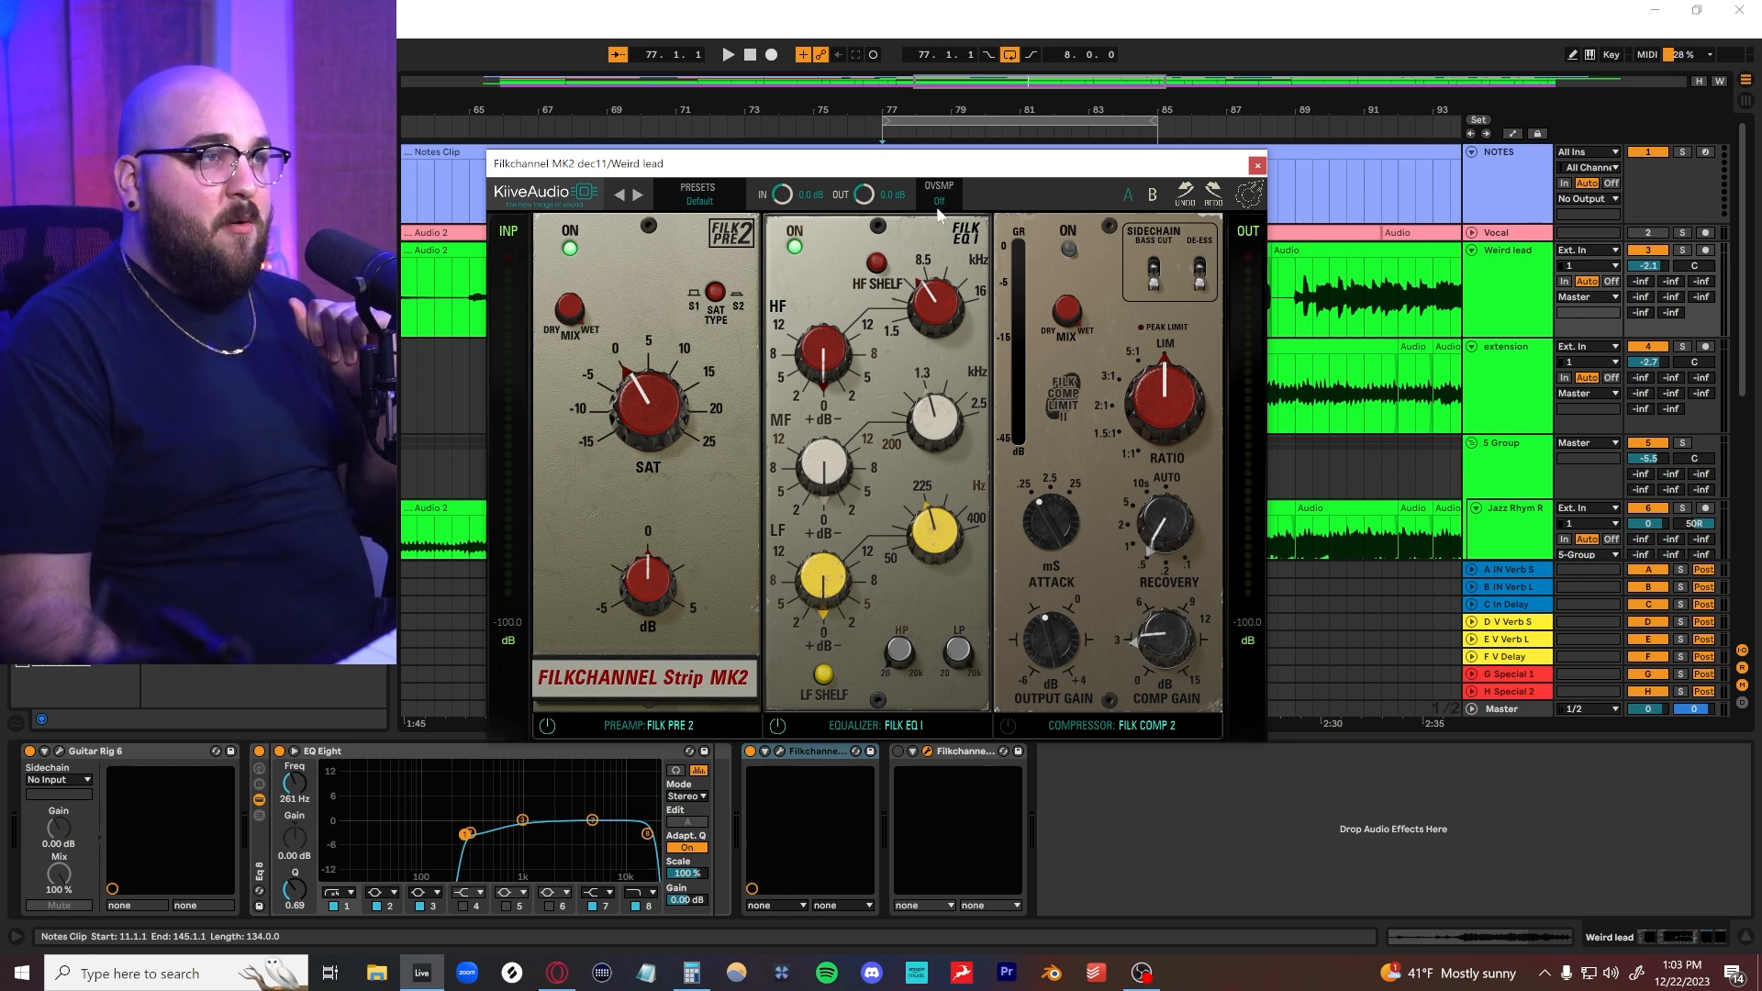
- Close the Filkchannel Strip MK2 window to show the arrangement for the before/after comparison
click(938, 200)
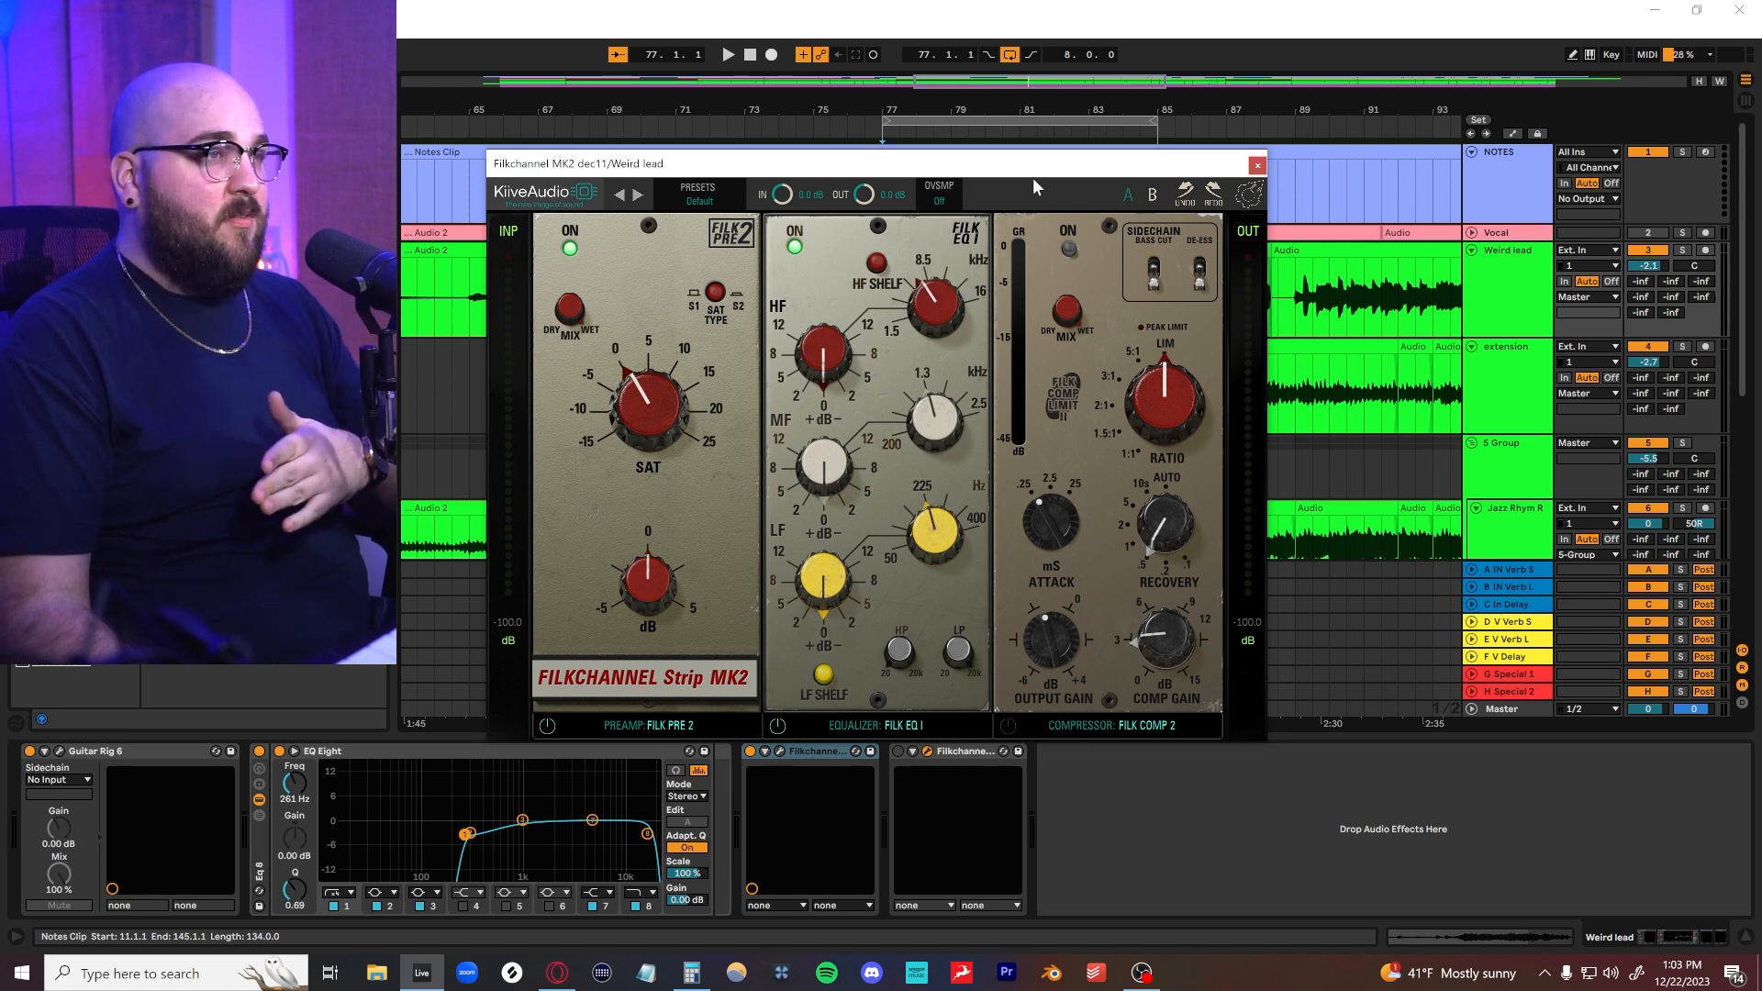
click(1256, 164)
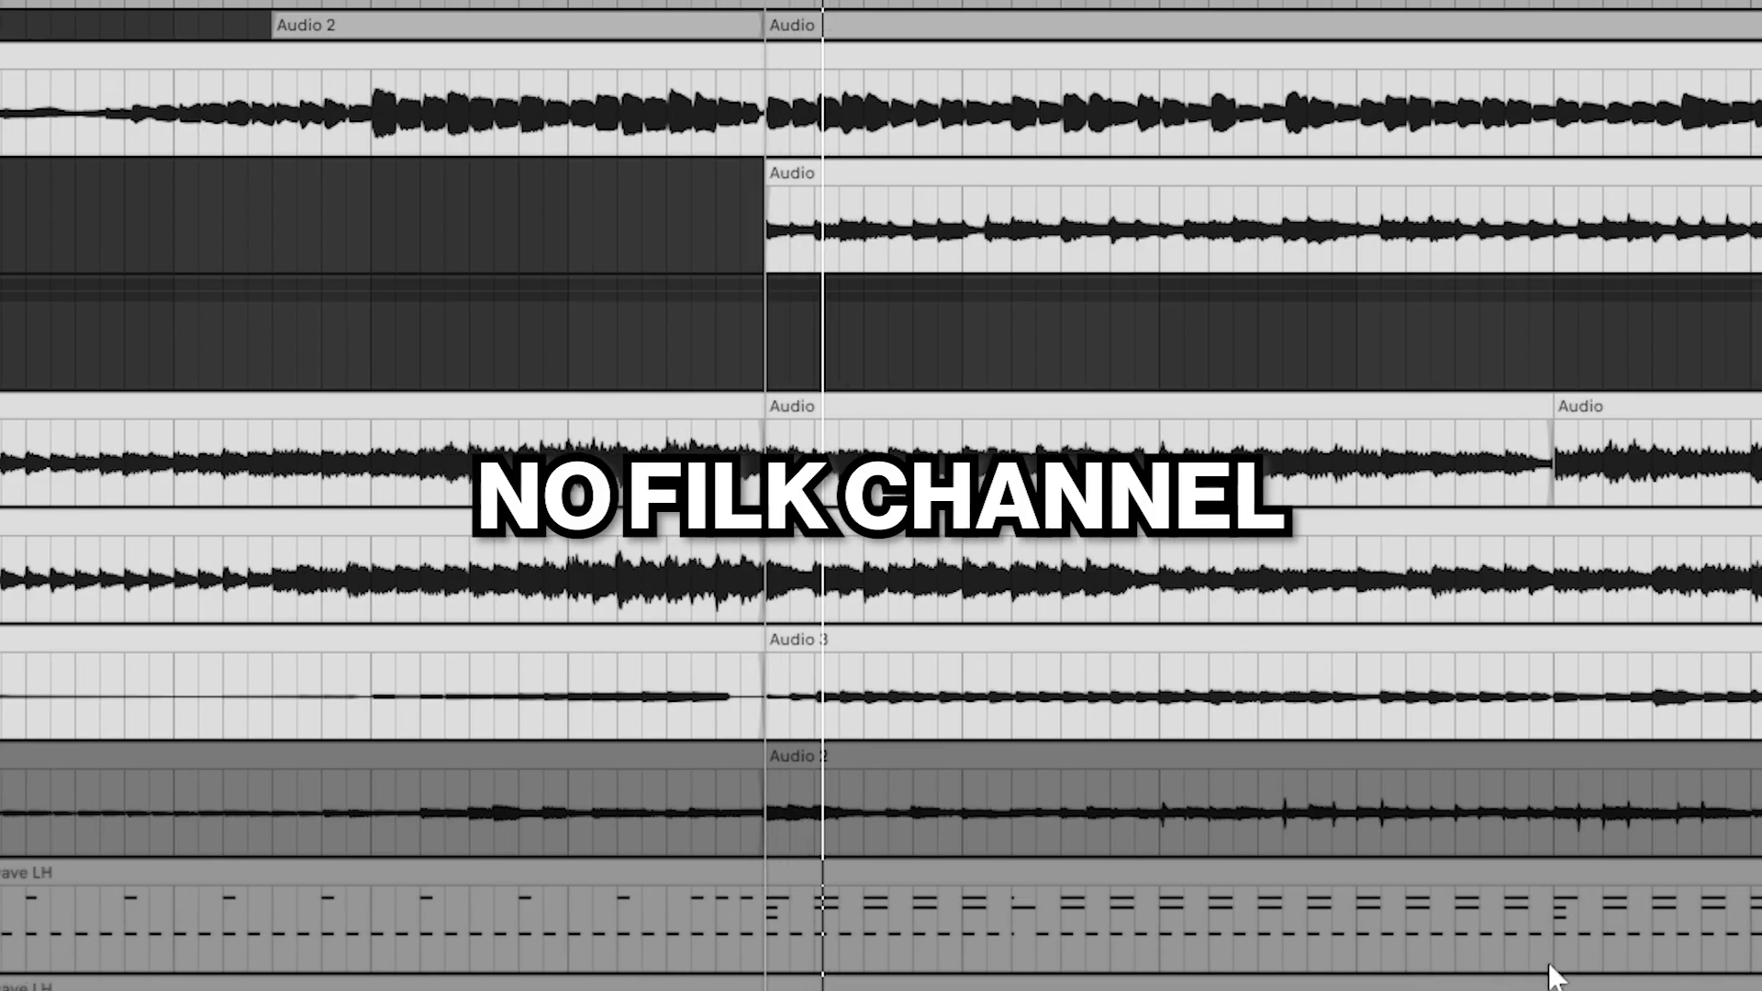
scroll(right, 3)
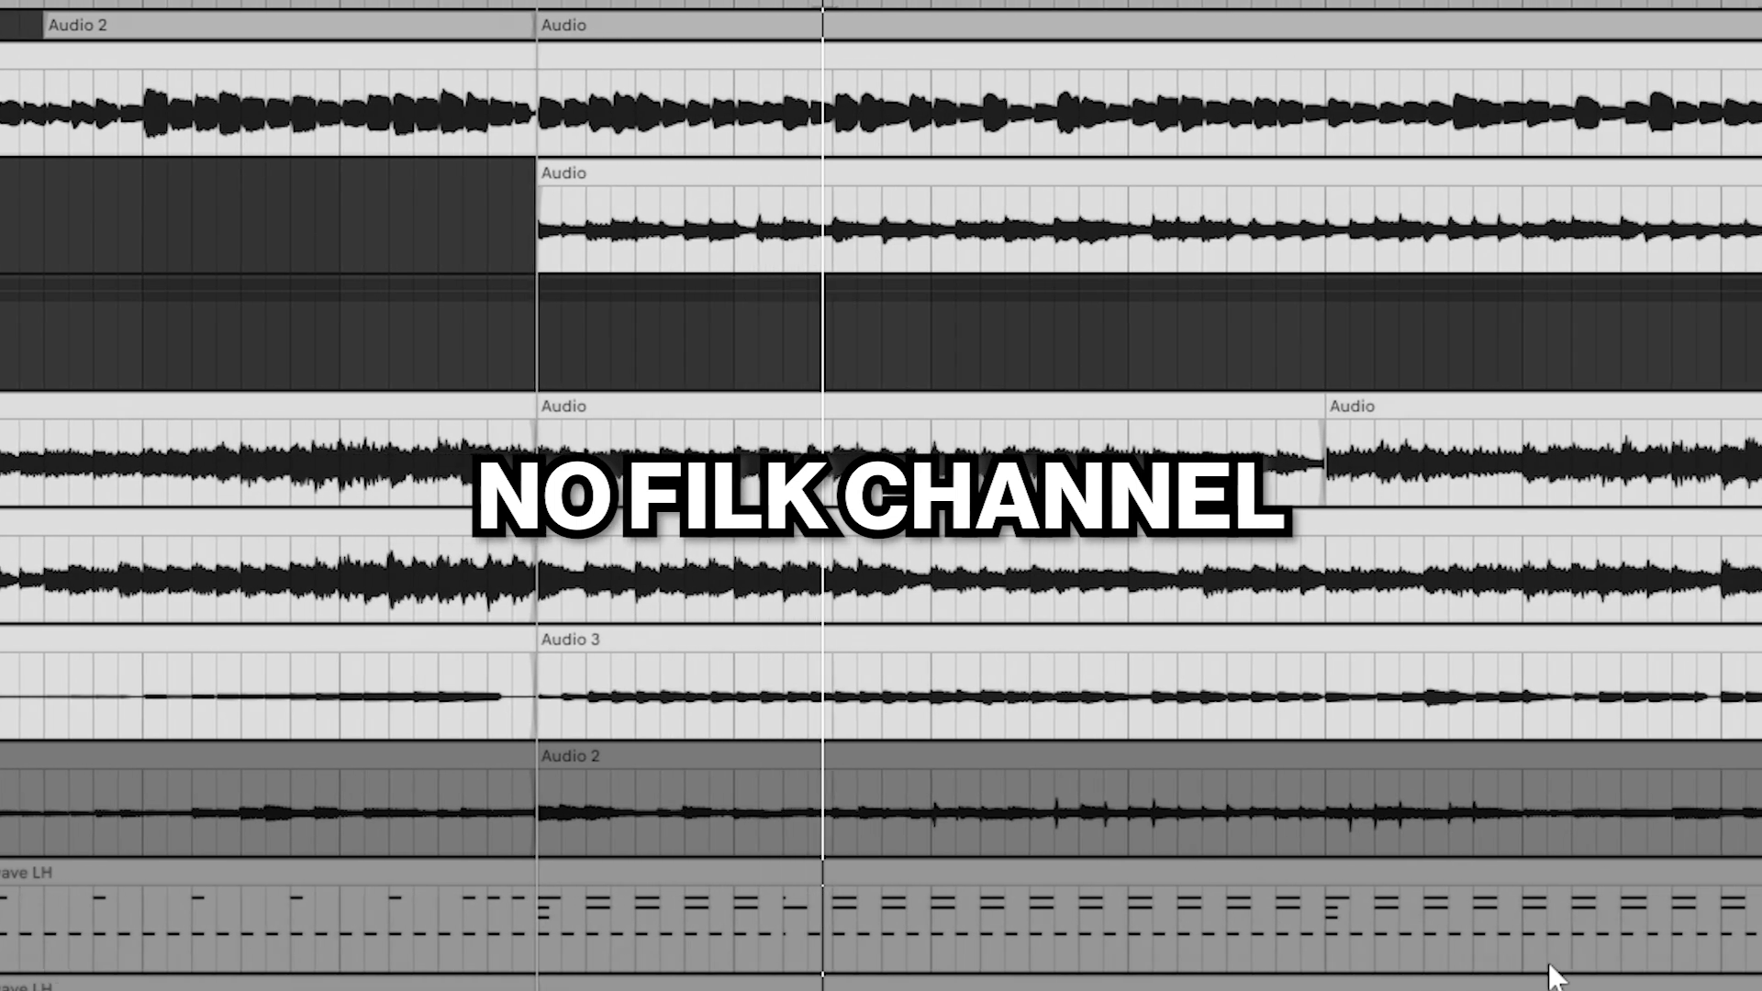